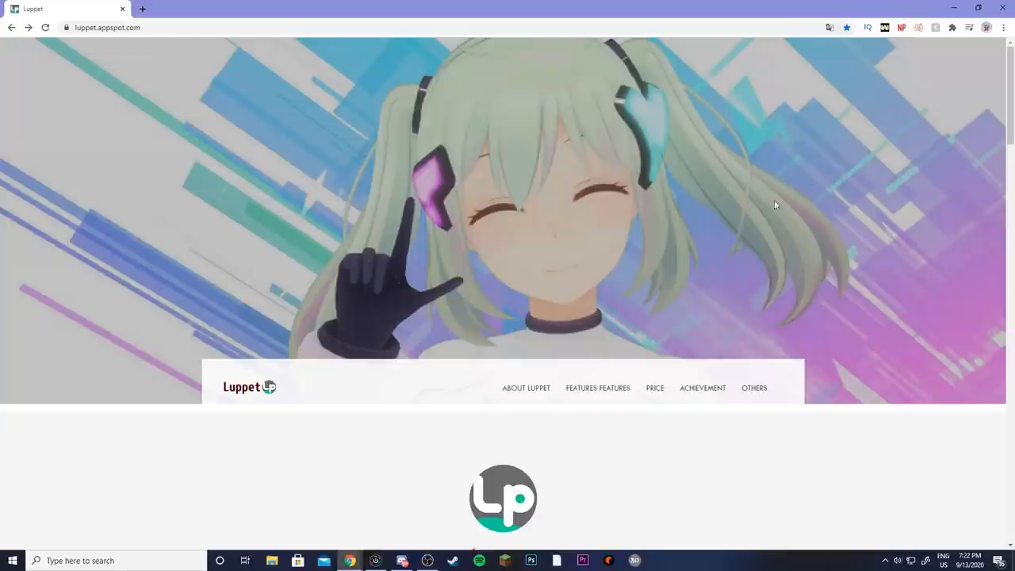
pyautogui.moveTo(867, 153)
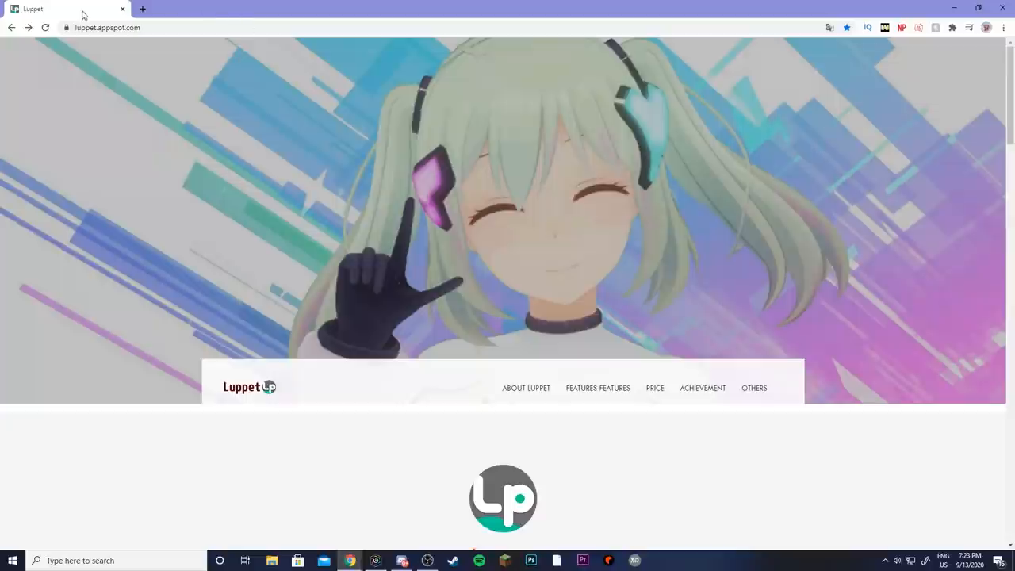
pyautogui.moveTo(450, 176)
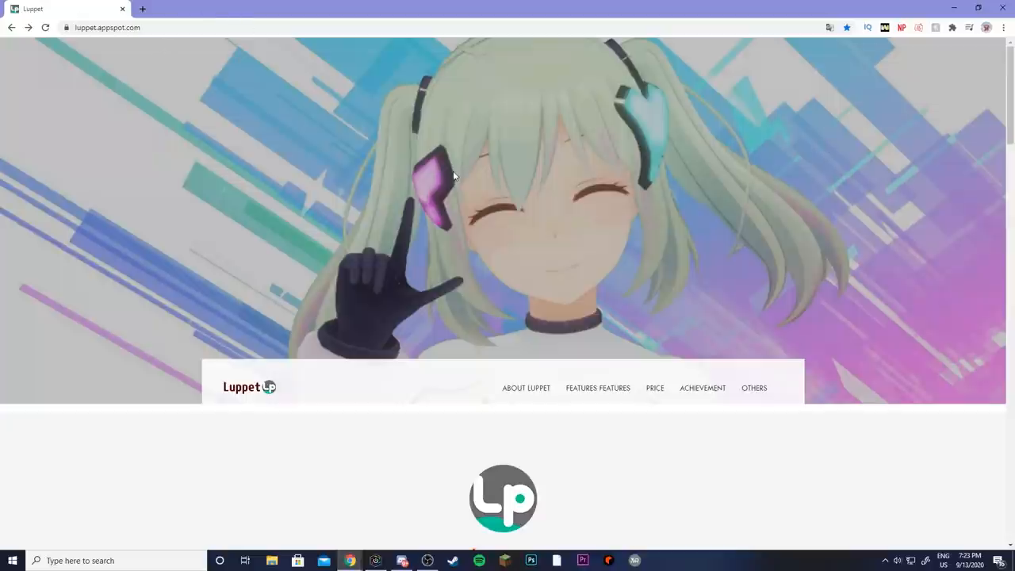
# Step: Scroll to the PRICE section and highlight the Pro version license description, then clear it
pyautogui.scroll(-3)
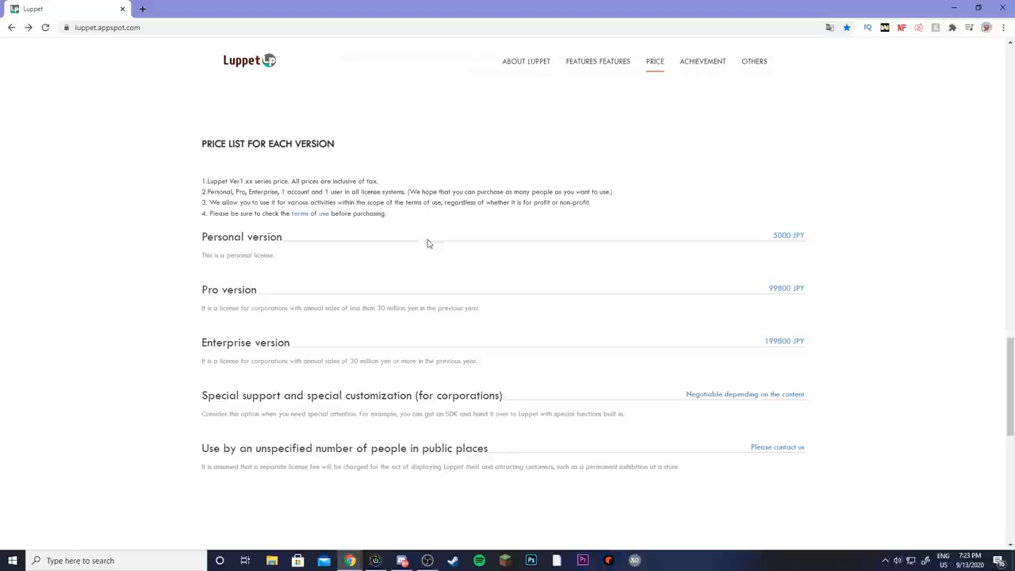
pyautogui.moveTo(358, 203)
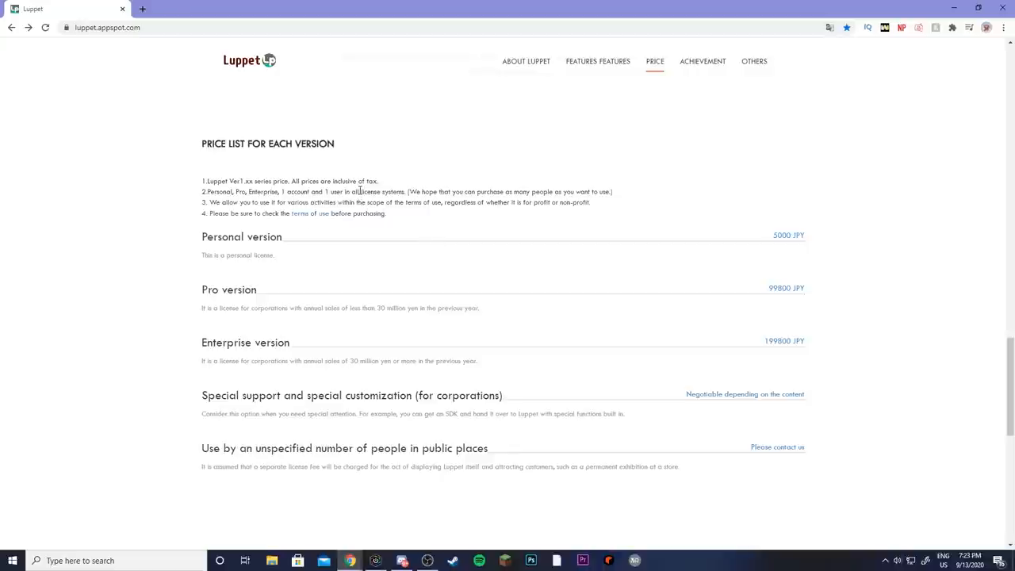
pyautogui.moveTo(654, 194)
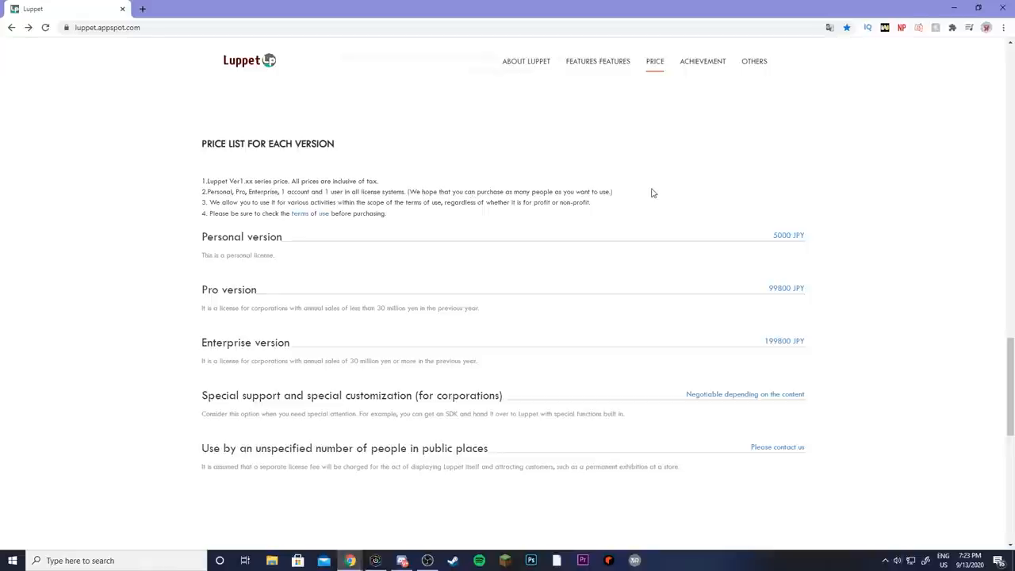
pyautogui.moveTo(655, 178)
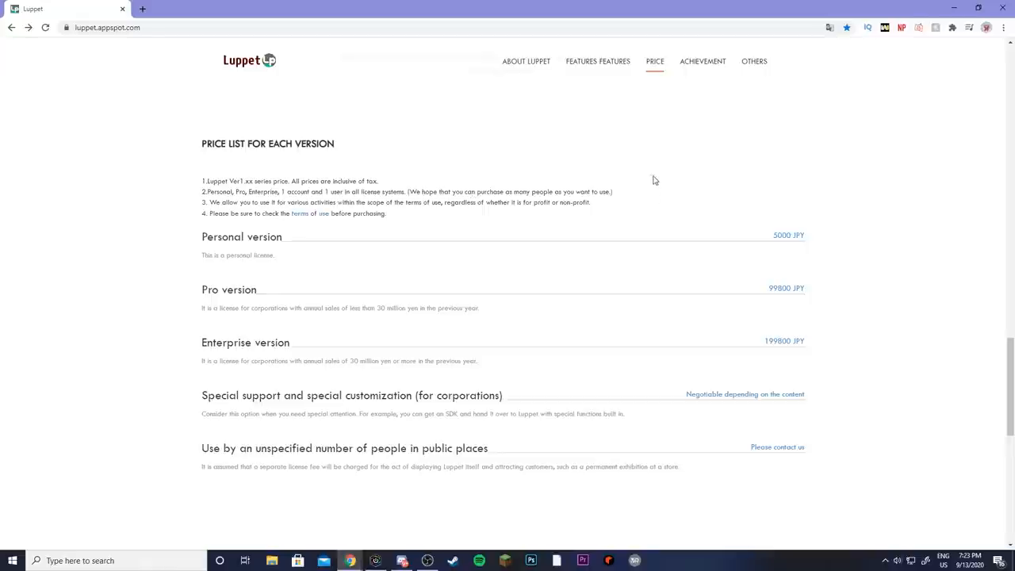
pyautogui.moveTo(256, 241)
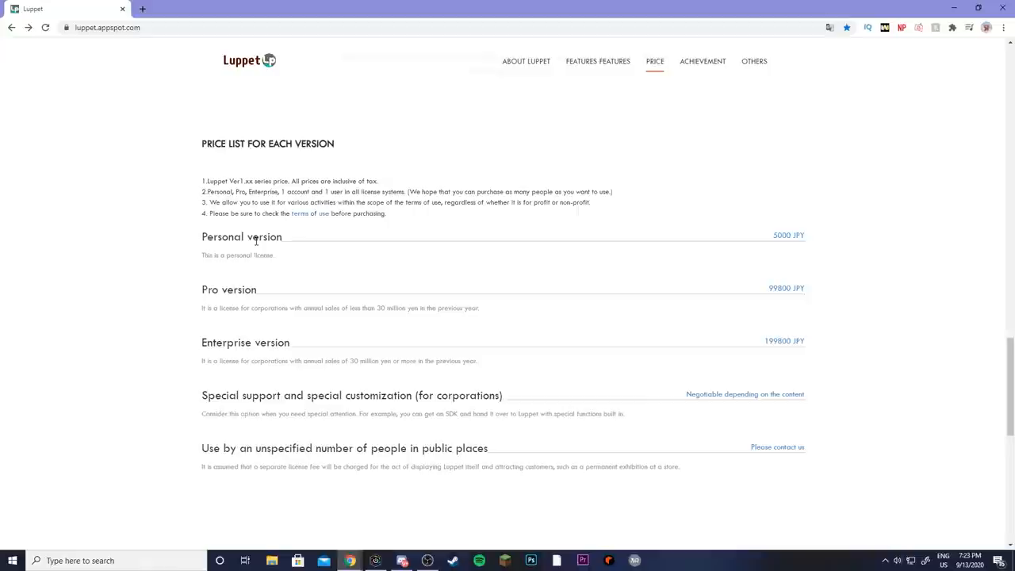
pyautogui.moveTo(214, 359)
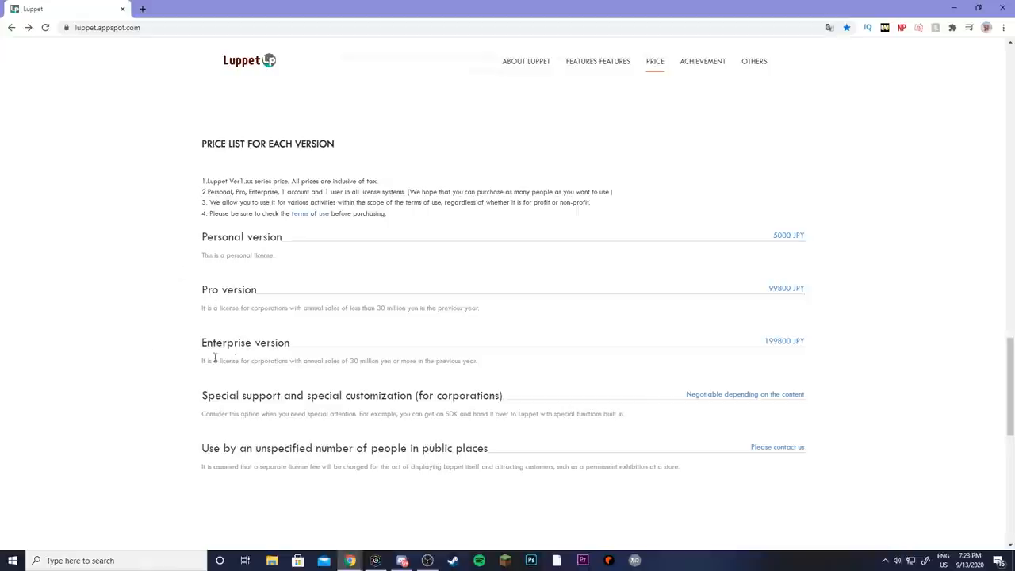
pyautogui.moveTo(197, 241)
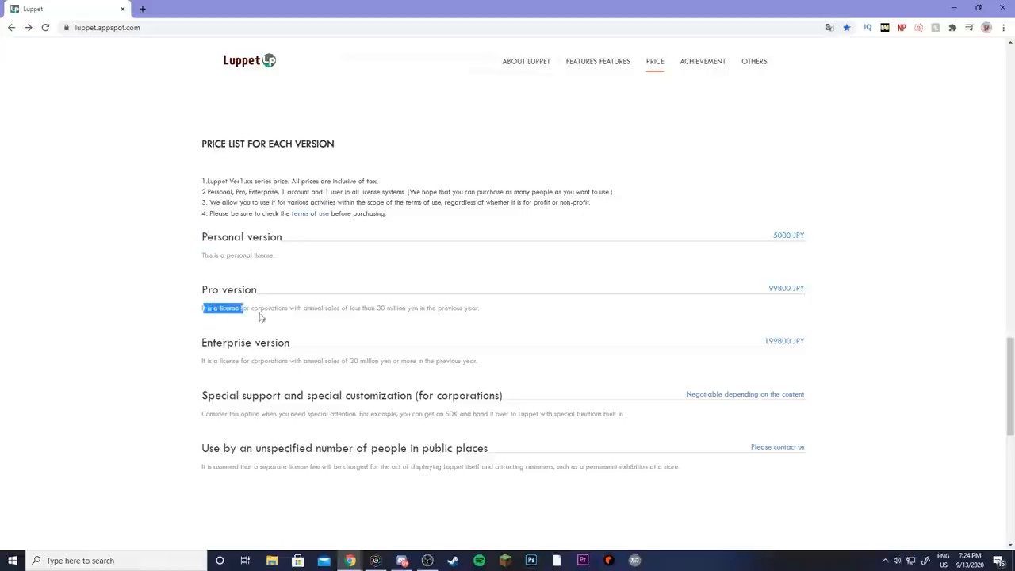
pyautogui.moveTo(245, 308); pyautogui.dragTo(484, 307)
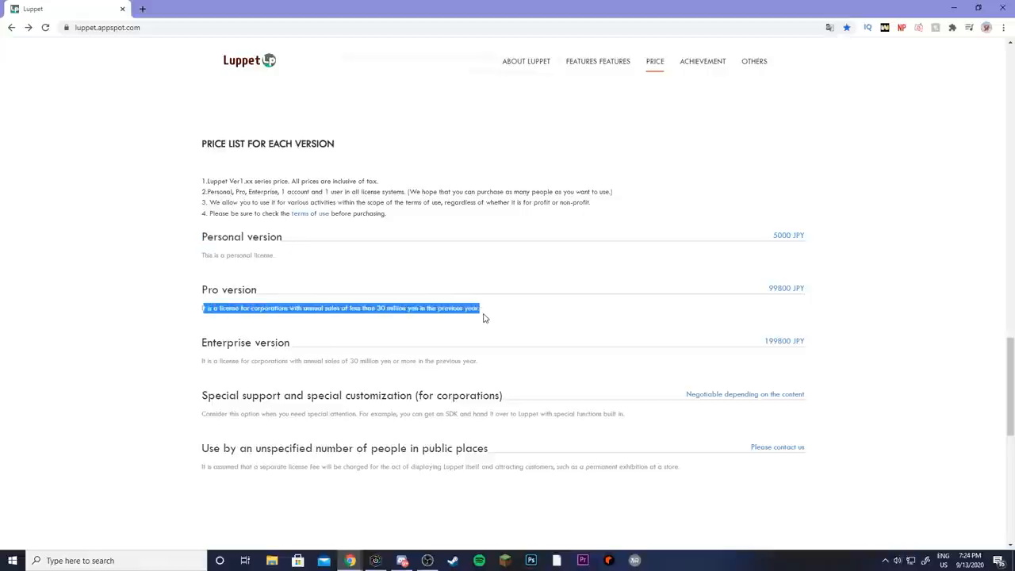
pyautogui.click(225, 343)
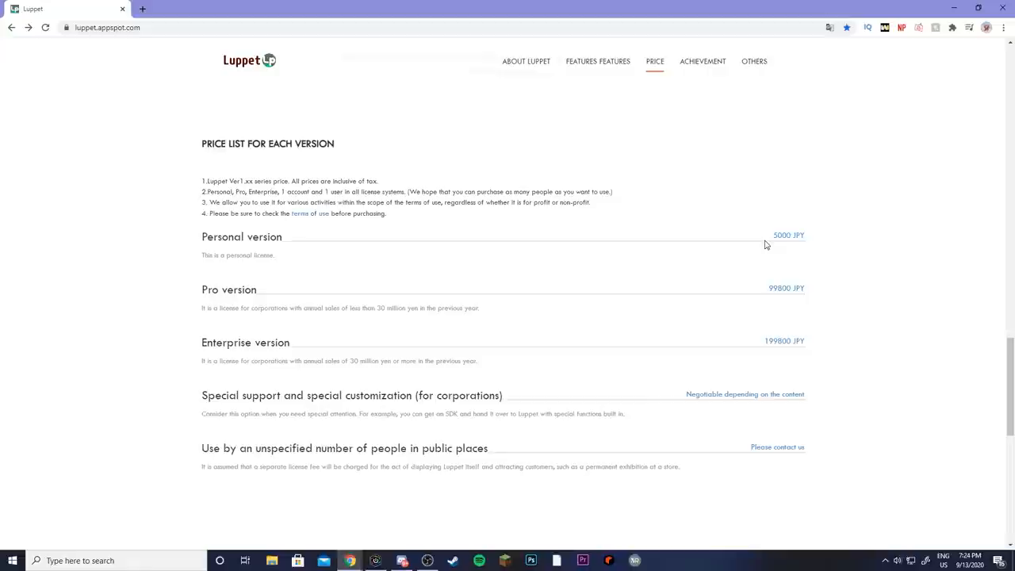
pyautogui.moveTo(791, 241)
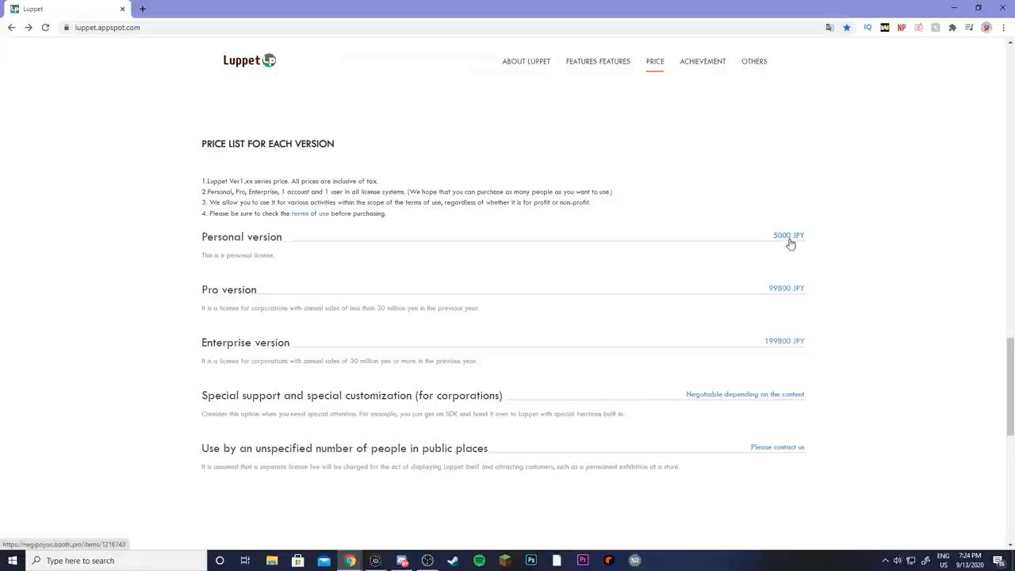
pyautogui.moveTo(803, 255)
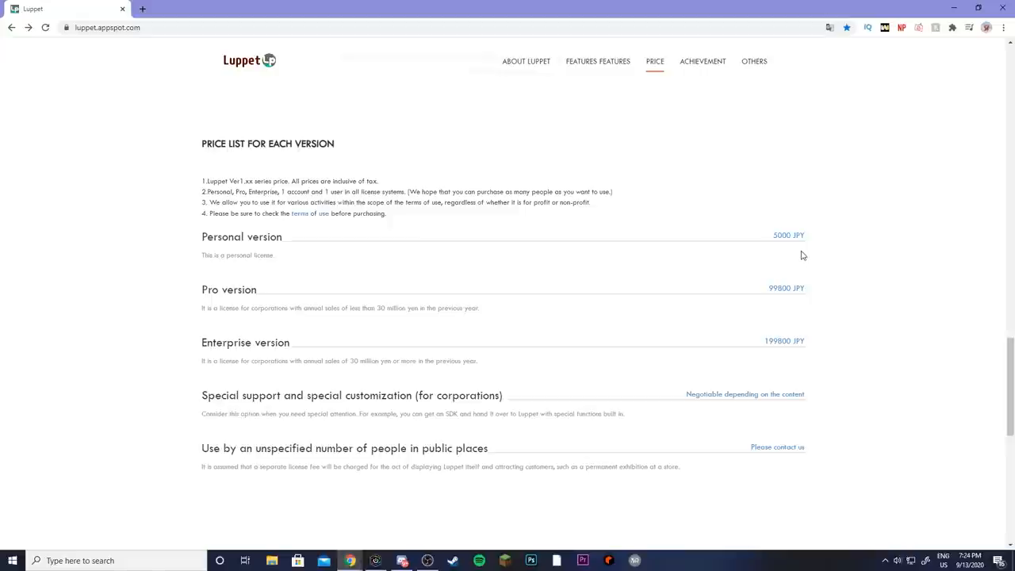
pyautogui.moveTo(787, 242)
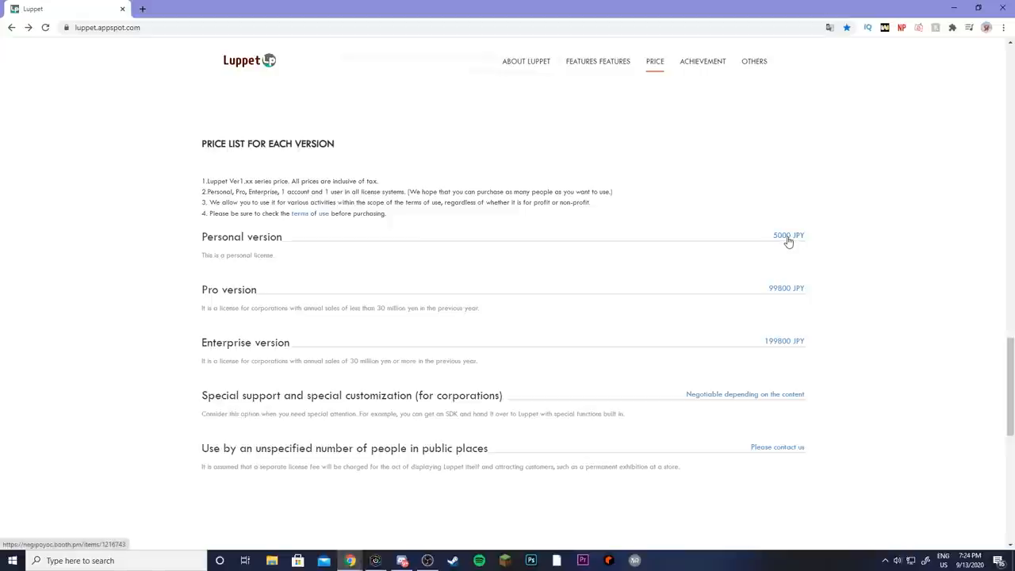
pyautogui.moveTo(787, 270)
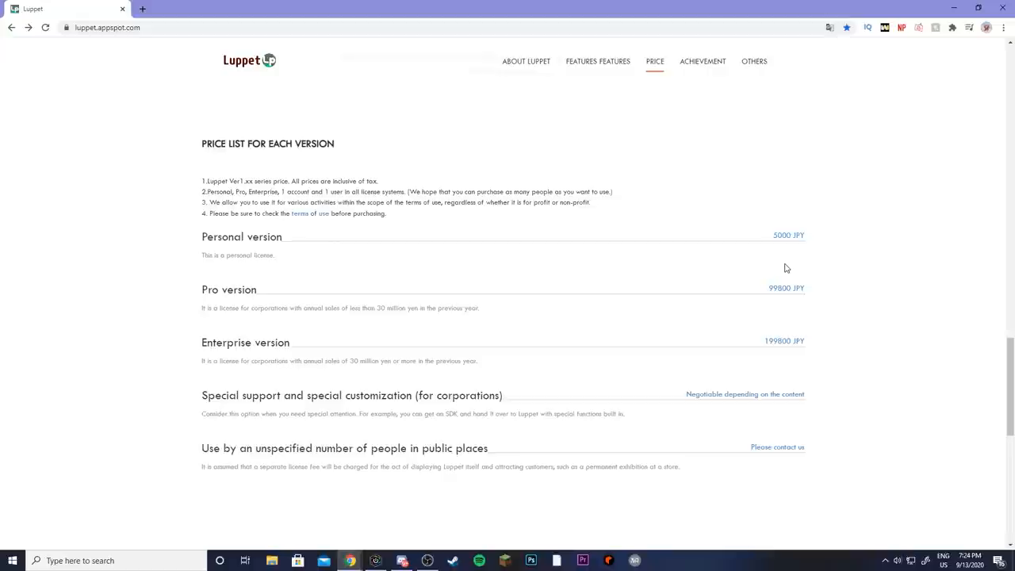
pyautogui.moveTo(788, 245)
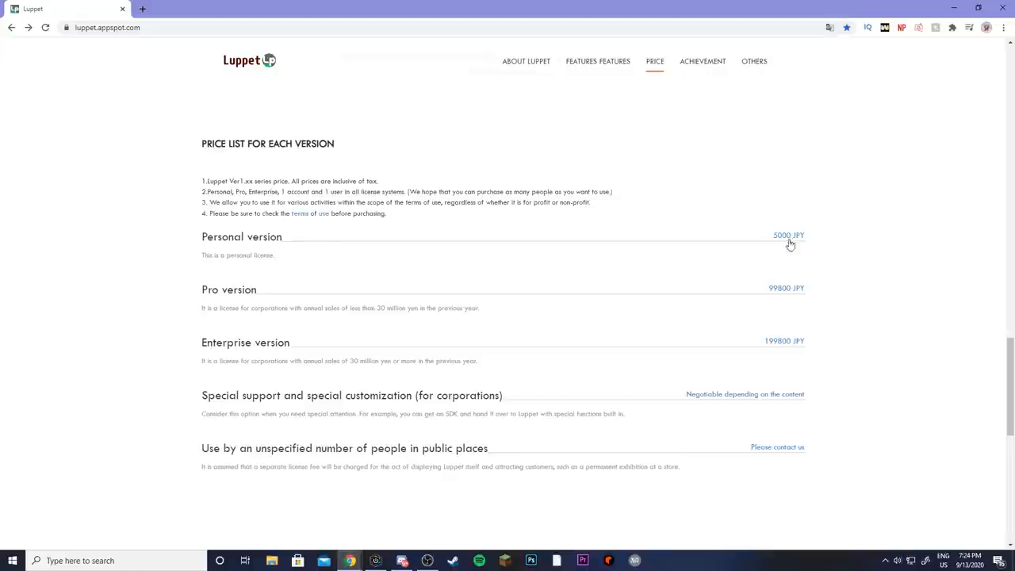
pyautogui.moveTo(684, 195)
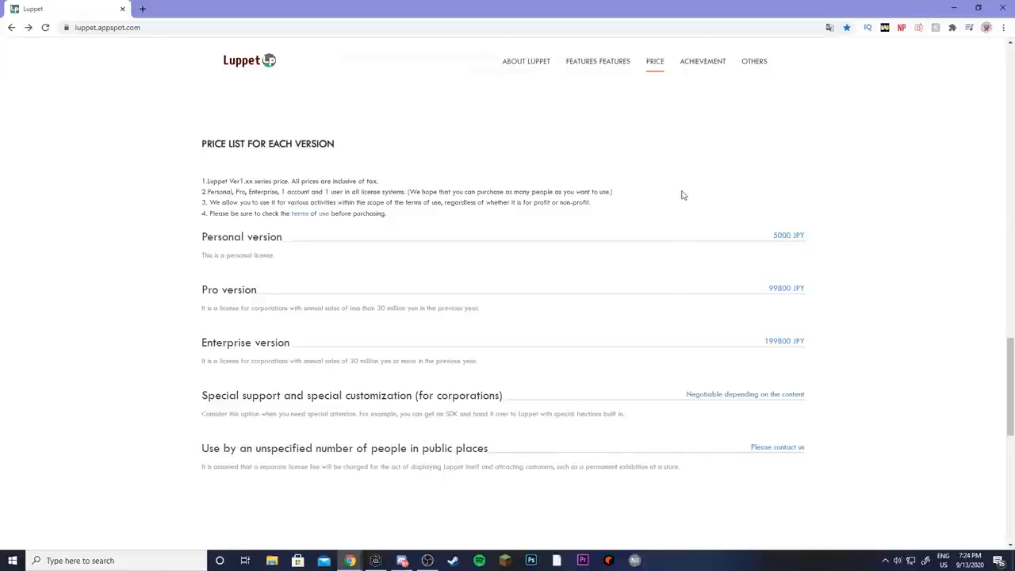
# Step: From the Luppet site top, reach the free trial BOOTH page and view a settings screenshot in its gallery
pyautogui.click(526, 60)
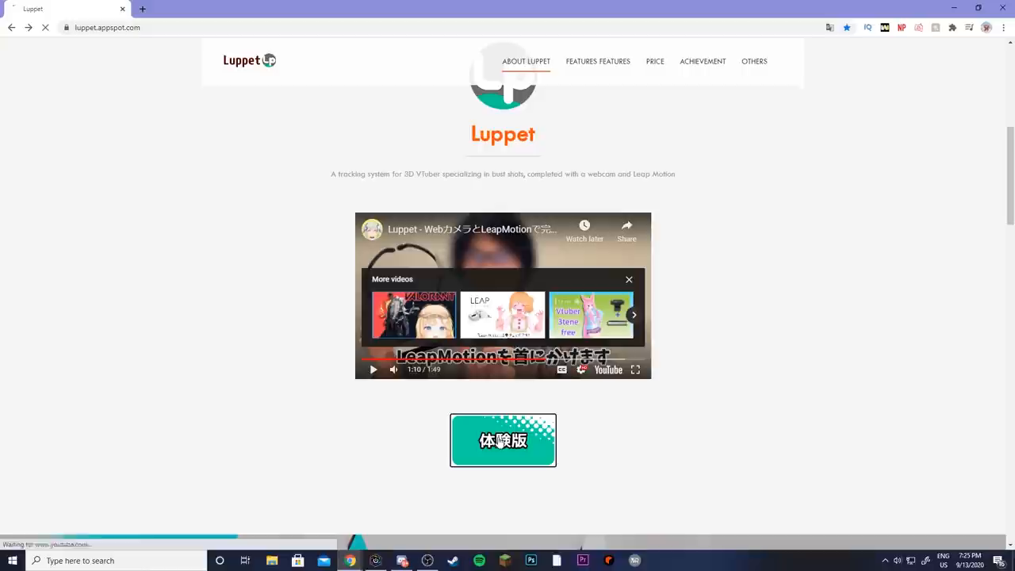
pyautogui.click(501, 439)
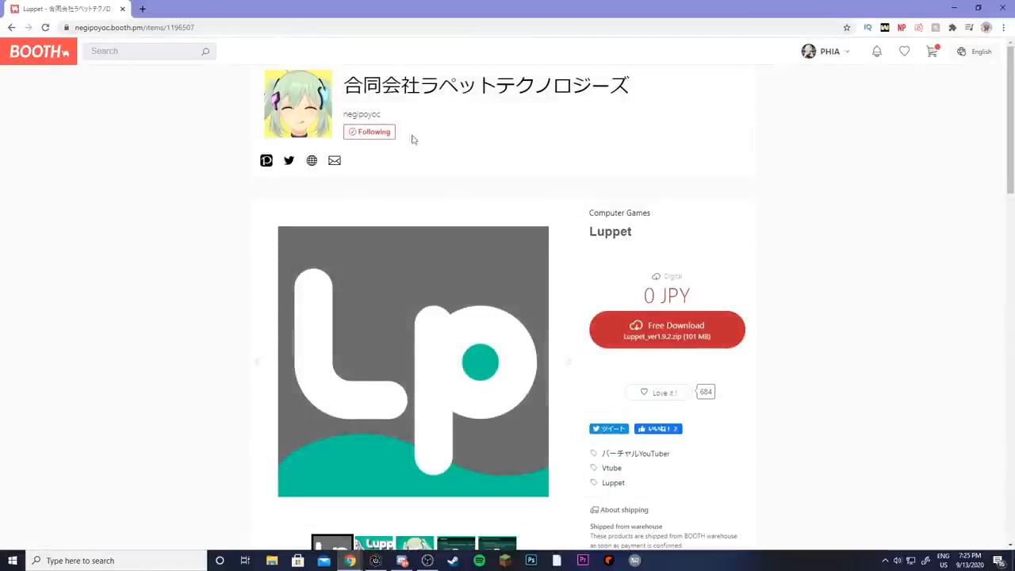
pyautogui.scroll(-3)
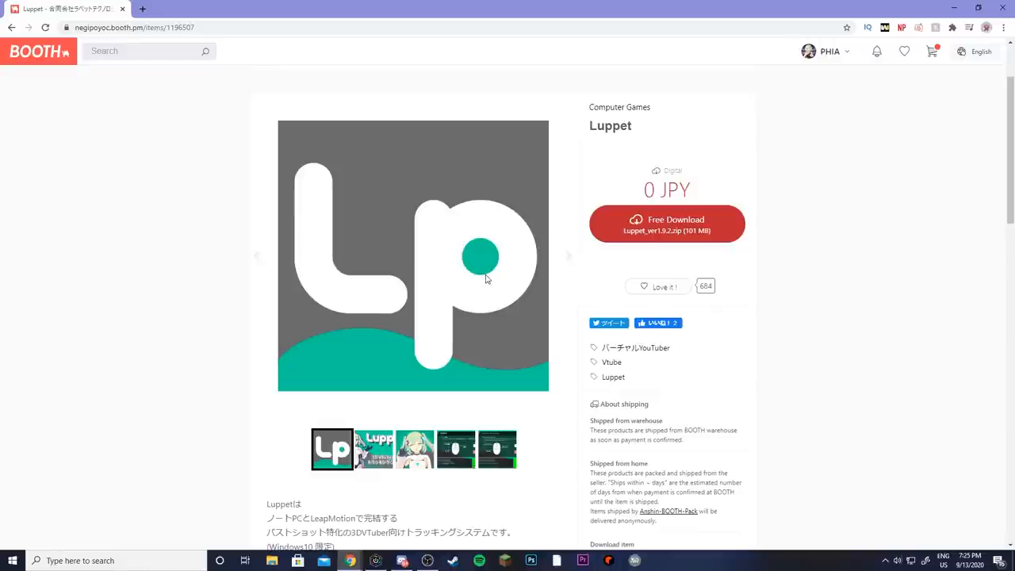
pyautogui.moveTo(623, 184)
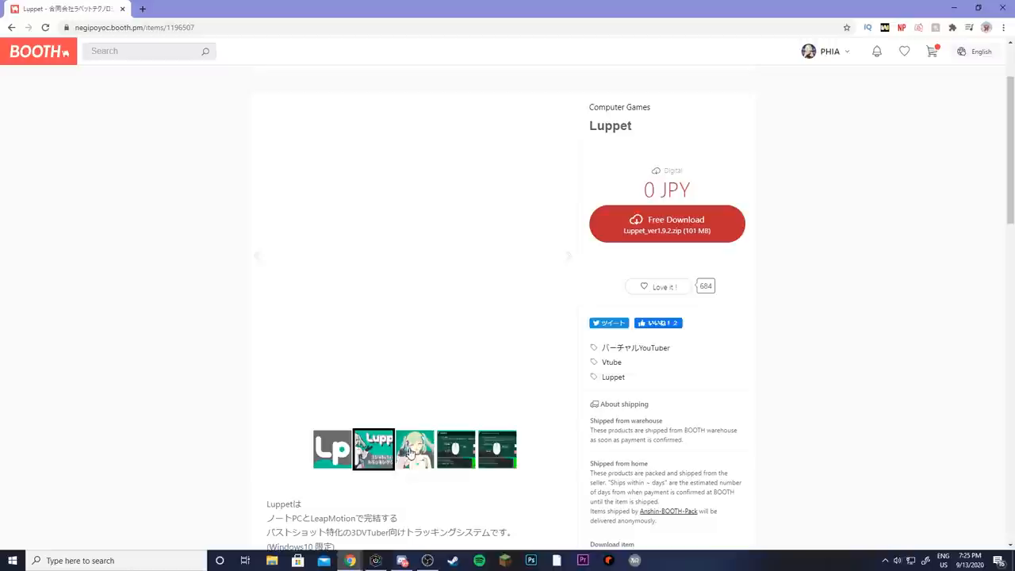
pyautogui.click(454, 450)
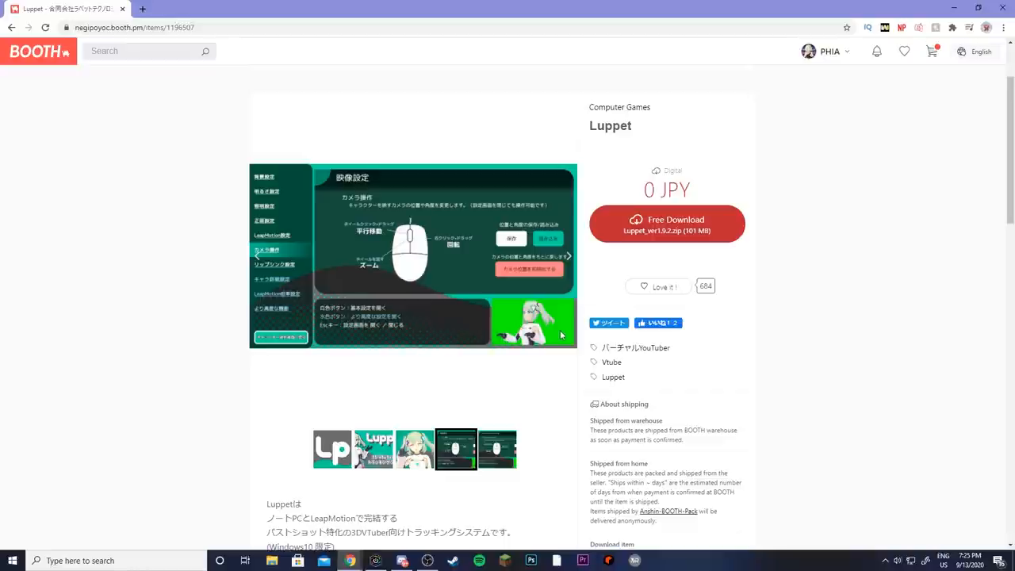
pyautogui.moveTo(557, 338)
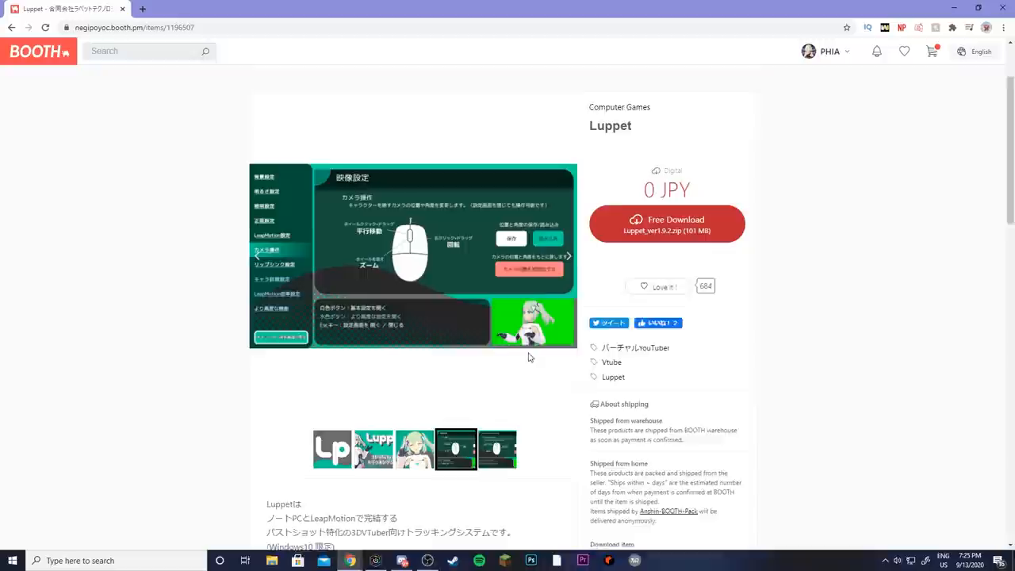
# Step: Scroll down past the trial notes to the Enterprise, Pro and license listings
pyautogui.scroll(-3)
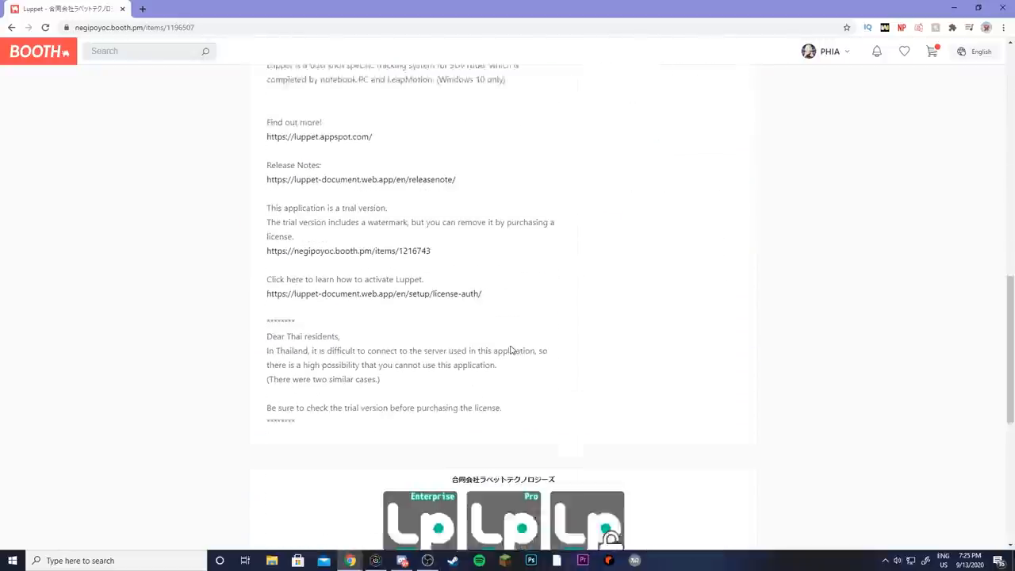
pyautogui.scroll(-3)
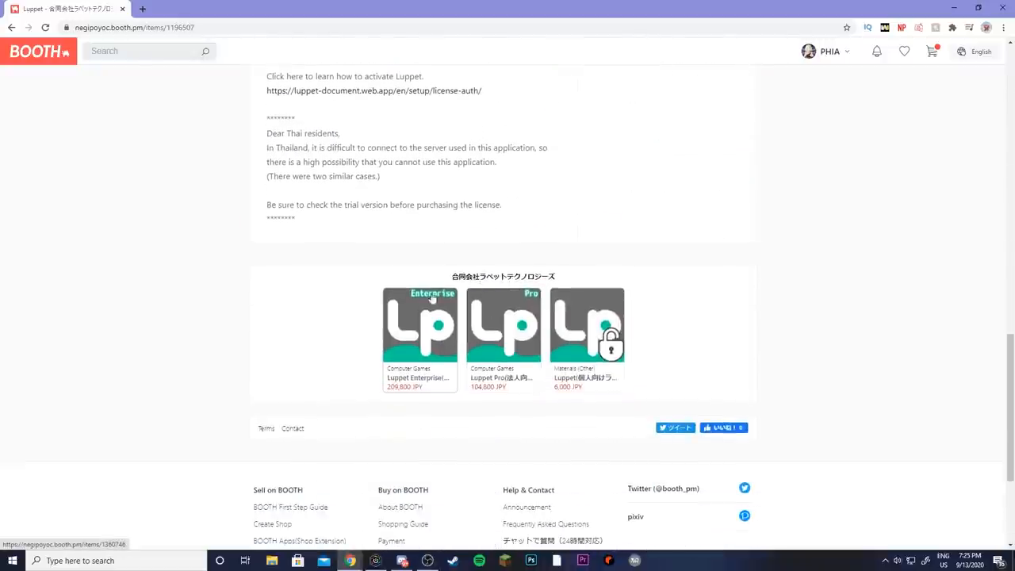
pyautogui.moveTo(590, 336)
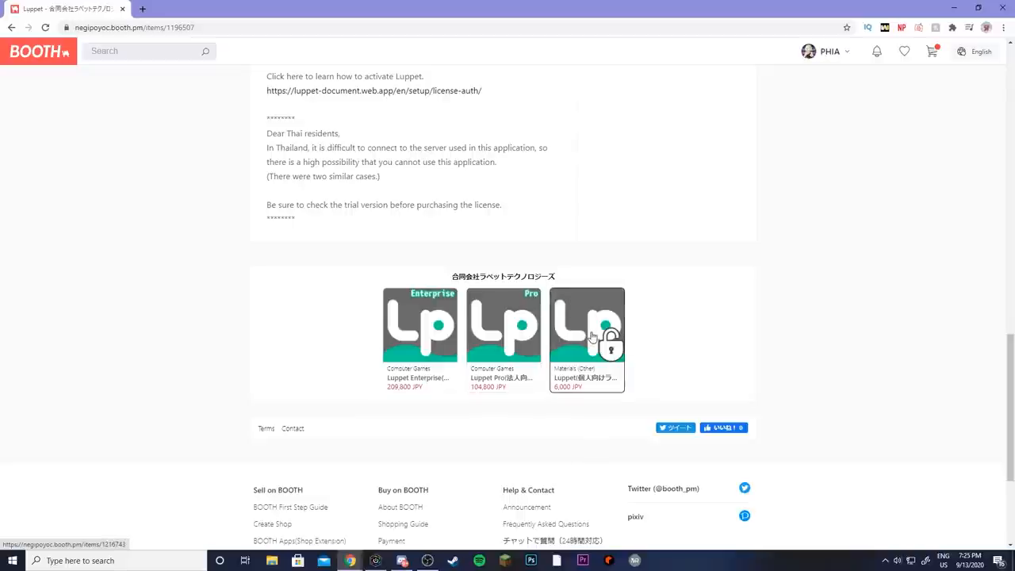
pyautogui.moveTo(594, 316)
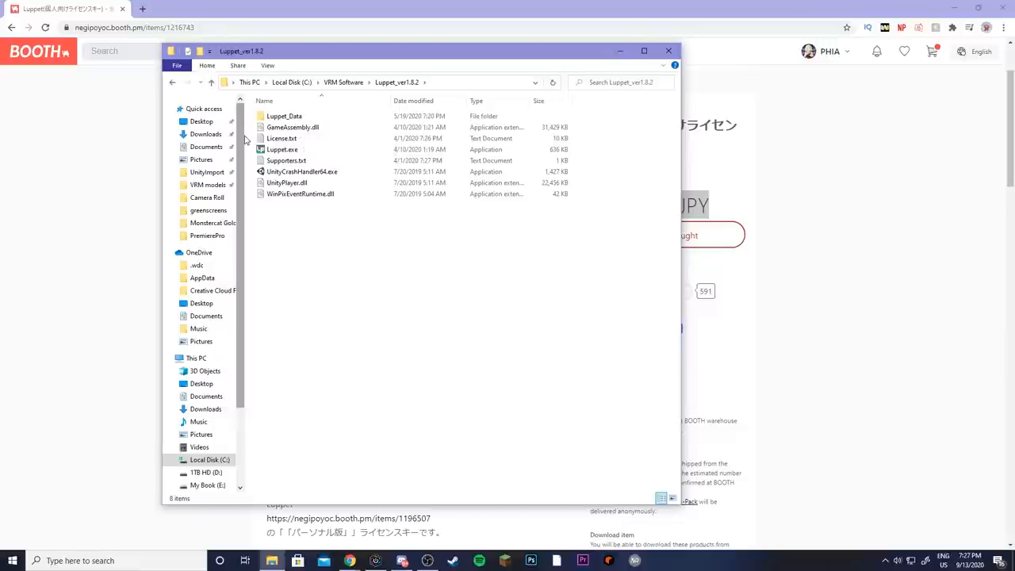
pyautogui.moveTo(283, 149)
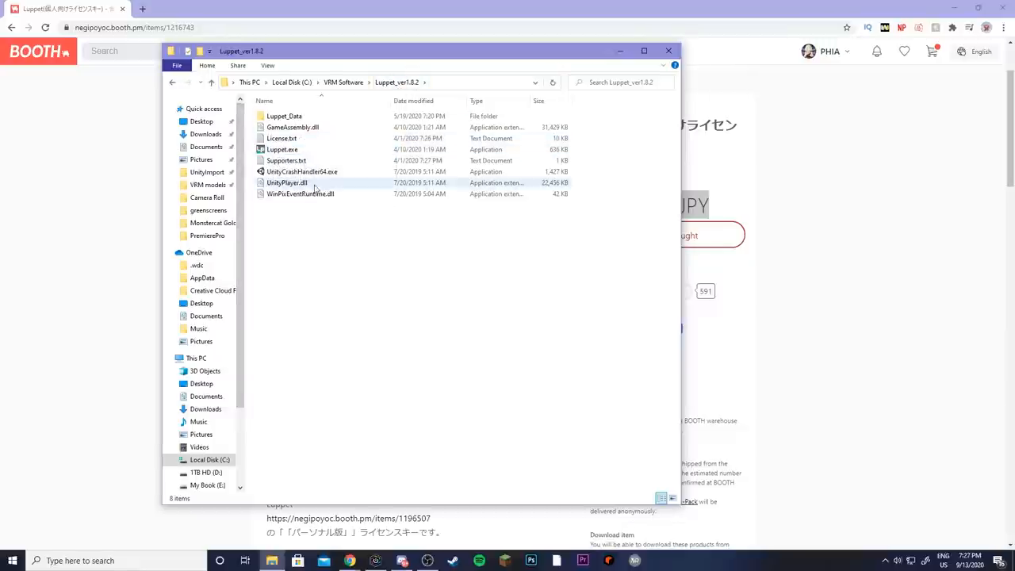
# Step: Select Luppet.exe in Luppet_ver1.8.2 and bring up its context menu to run as administrator
pyautogui.click(282, 149)
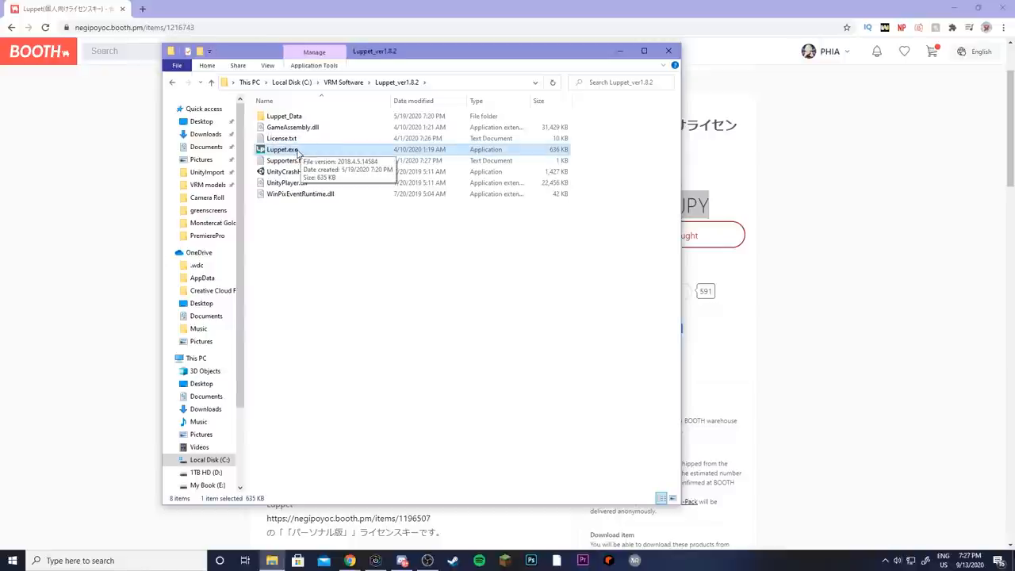
pyautogui.rightClick(283, 149)
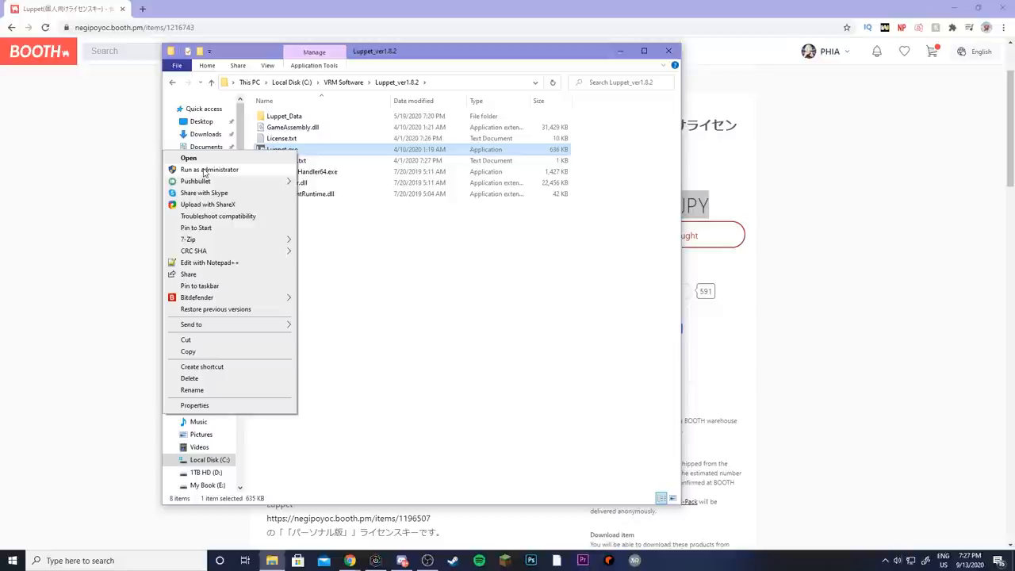
pyautogui.moveTo(209, 173)
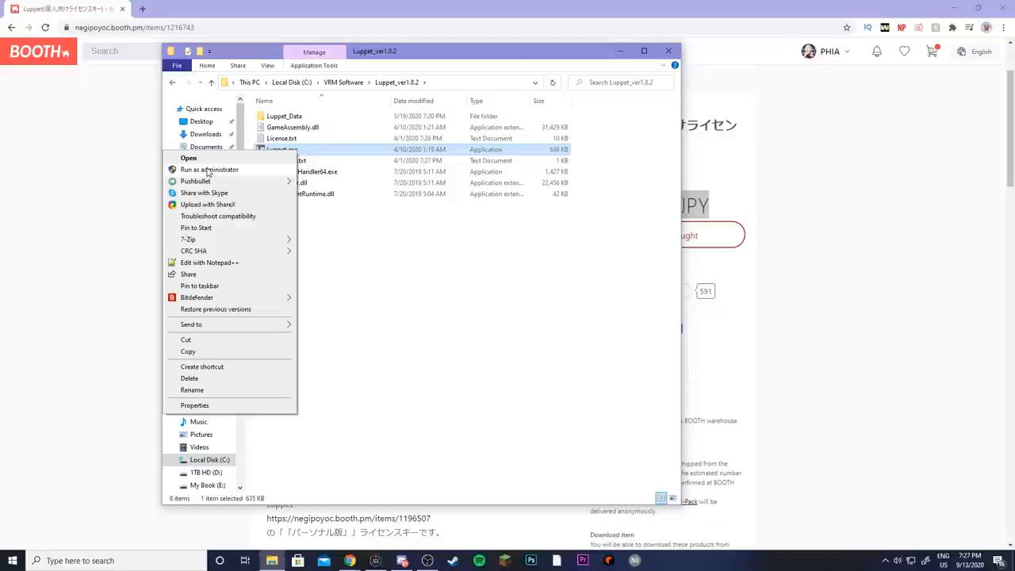
pyautogui.moveTo(214, 178)
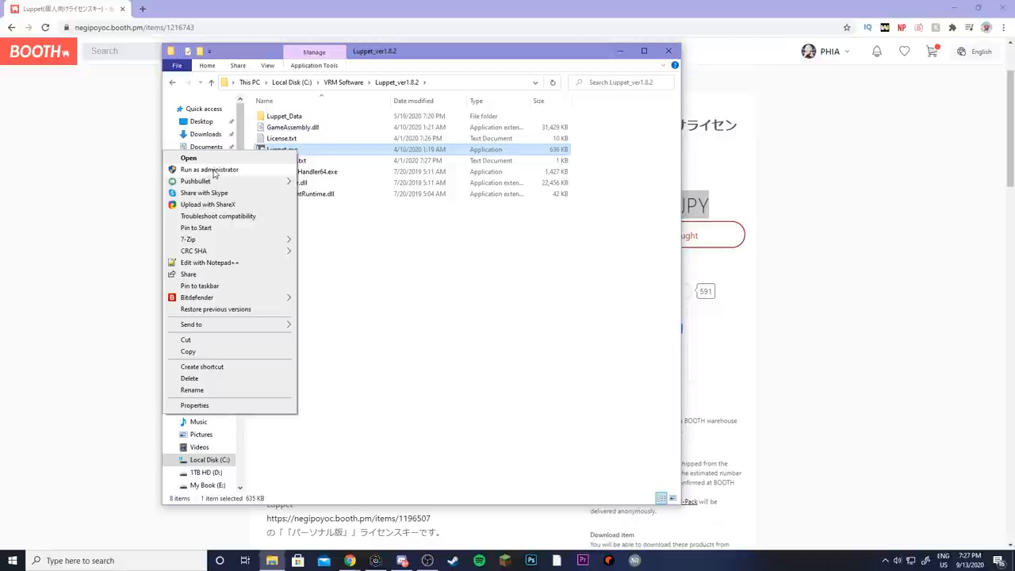
pyautogui.moveTo(241, 174)
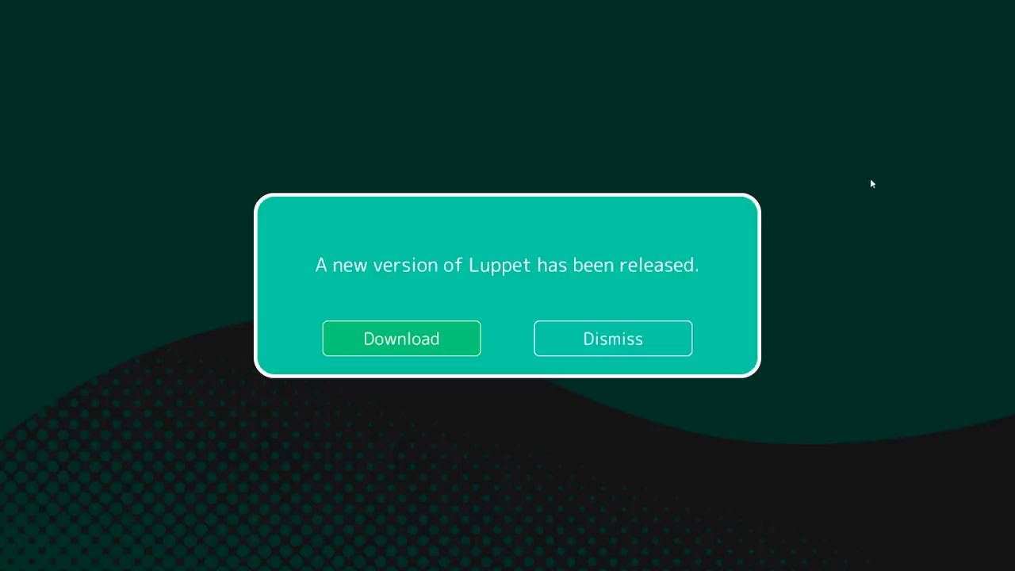
pyautogui.moveTo(605, 346)
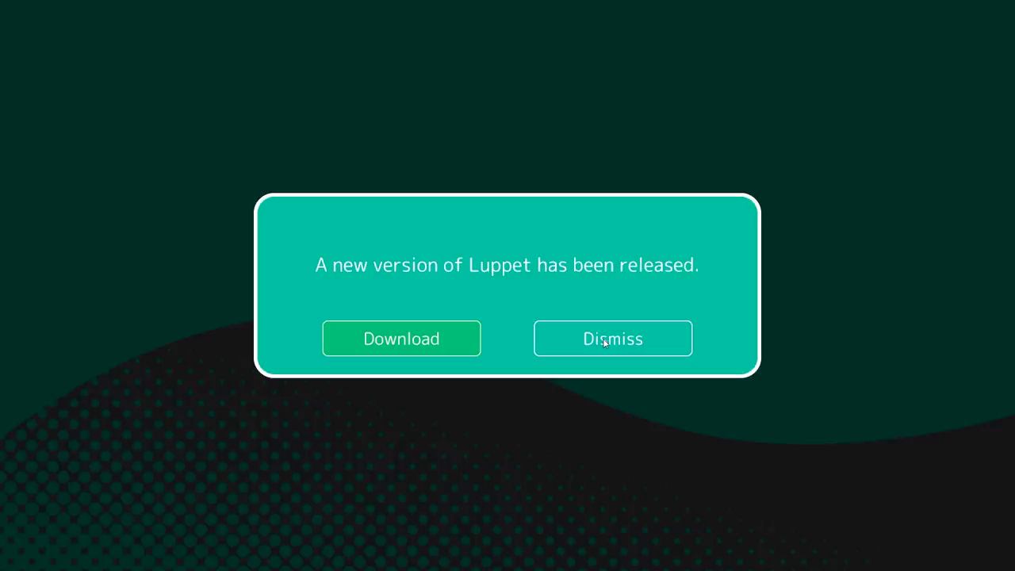
# Step: Dismiss the new version notice and acknowledge the Luppet team announcement
pyautogui.click(612, 338)
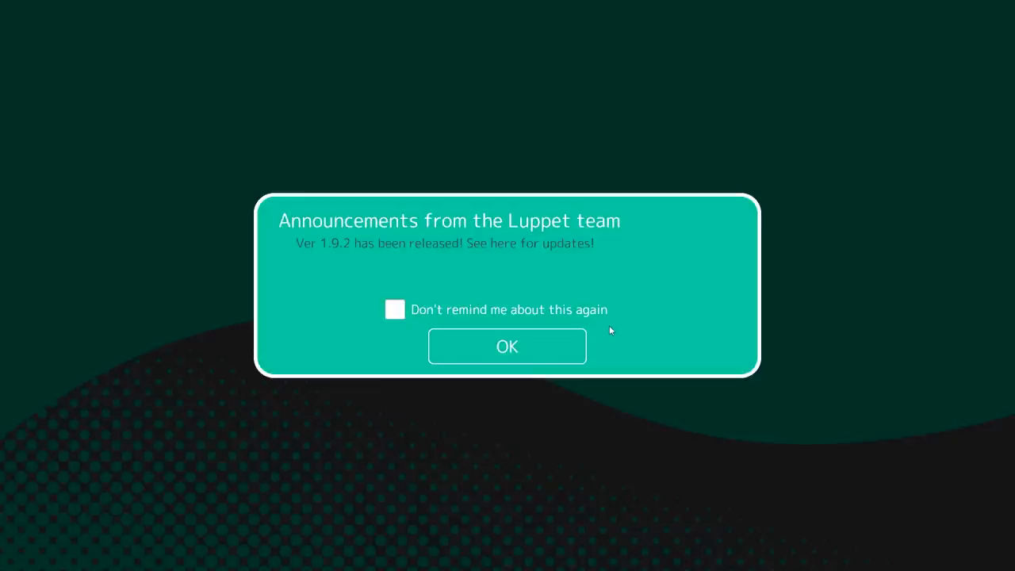
pyautogui.moveTo(440, 235)
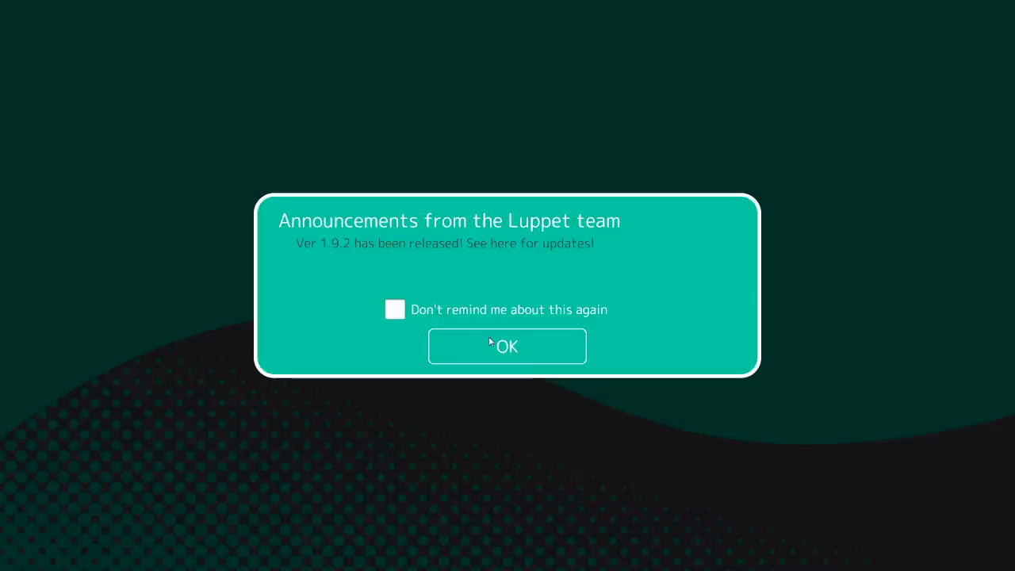
pyautogui.click(508, 346)
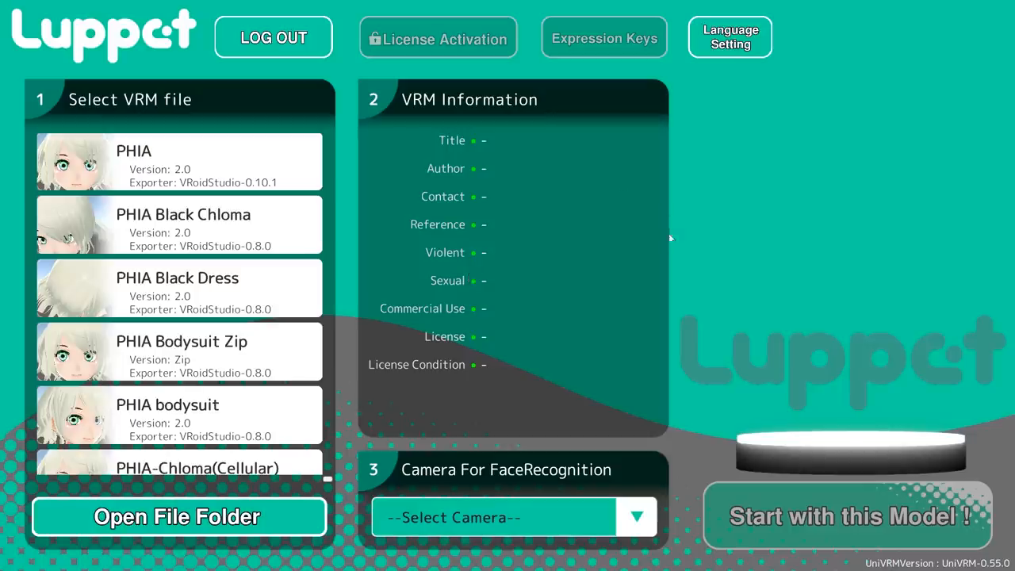
pyautogui.moveTo(422, 49)
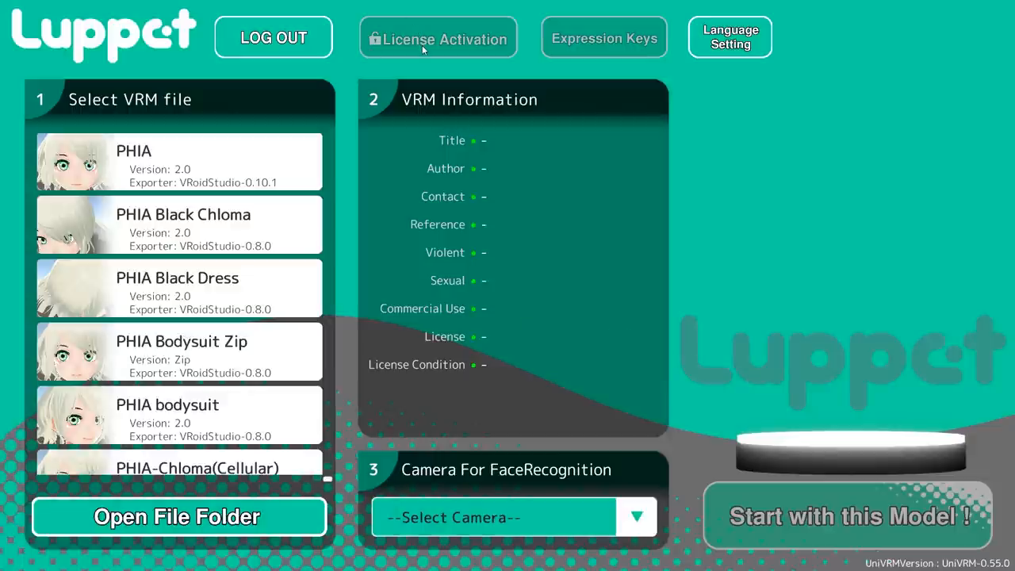
pyautogui.moveTo(371, 43)
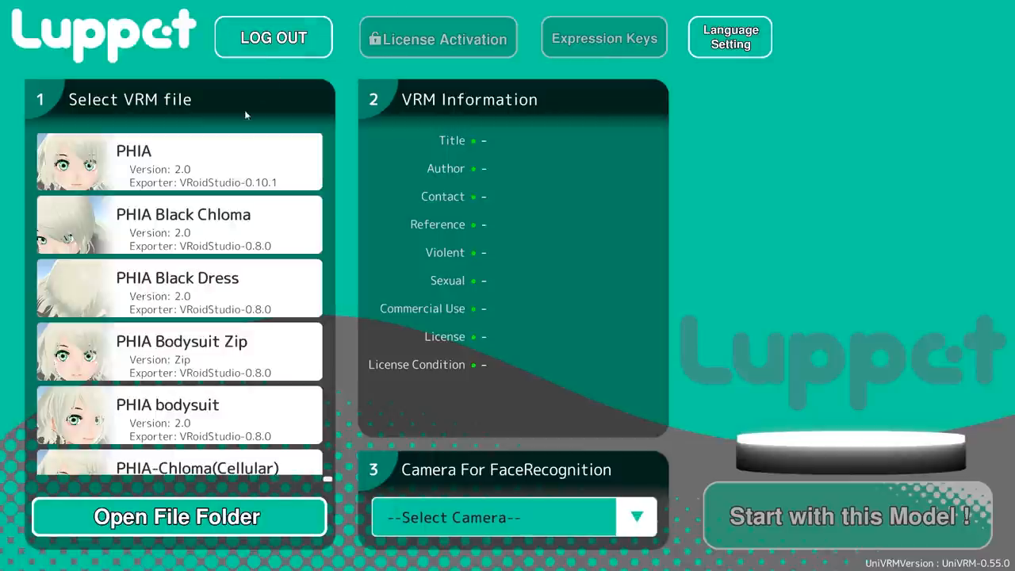
pyautogui.scroll(-3)
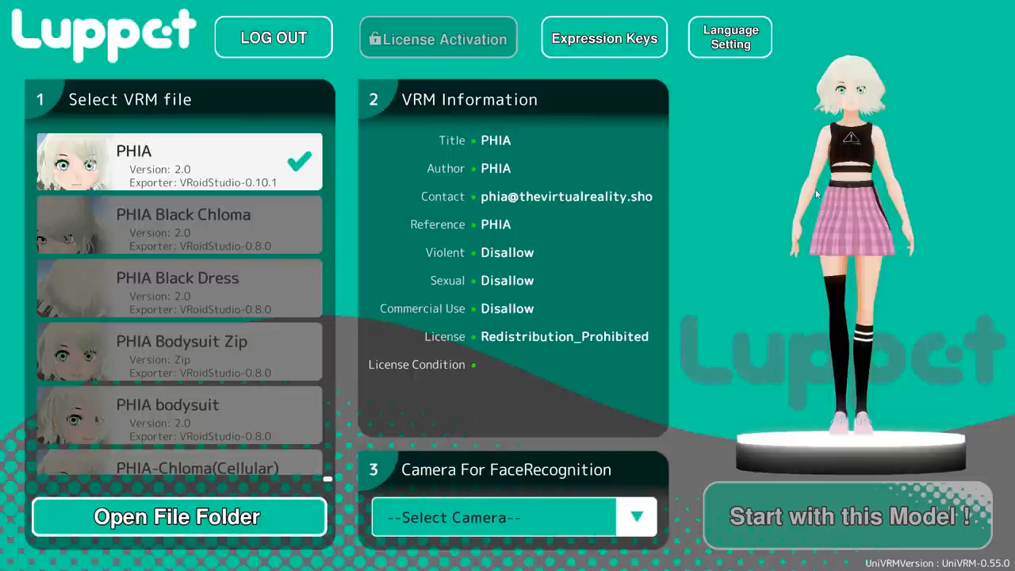
pyautogui.moveTo(625, 526)
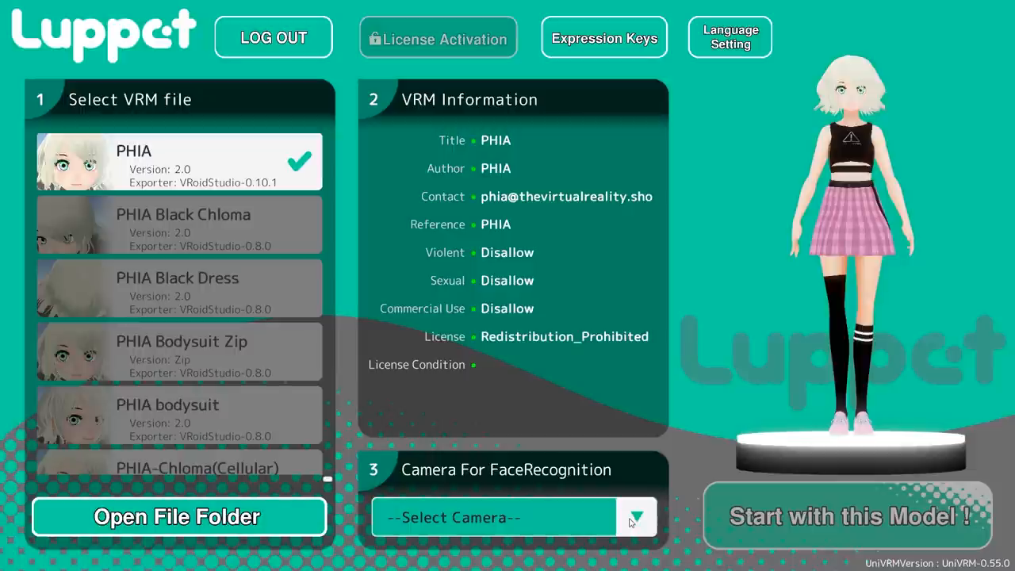
# Step: Choose the c922 Pro Stream Webcam as the face recognition camera
pyautogui.click(636, 518)
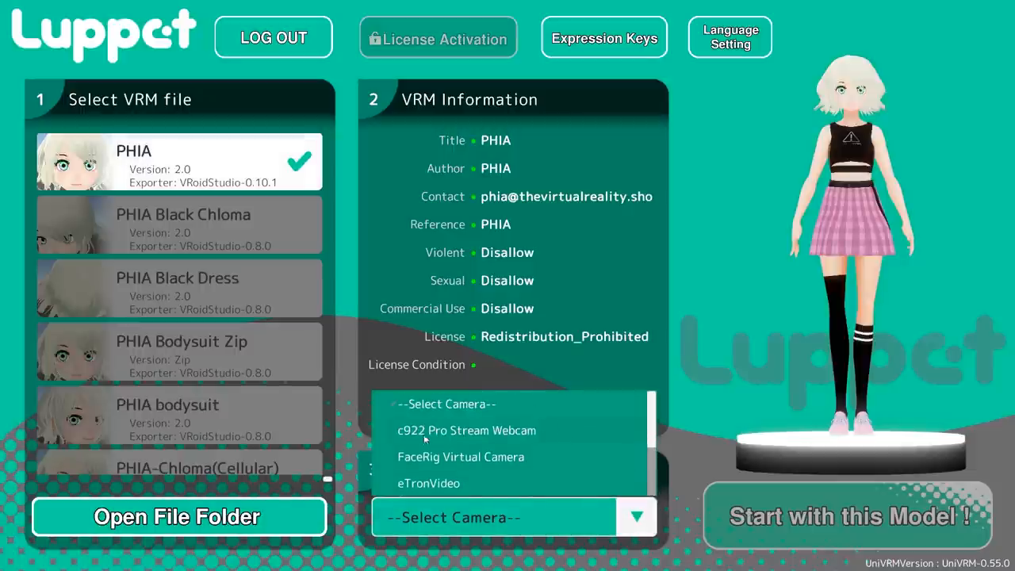
pyautogui.click(466, 430)
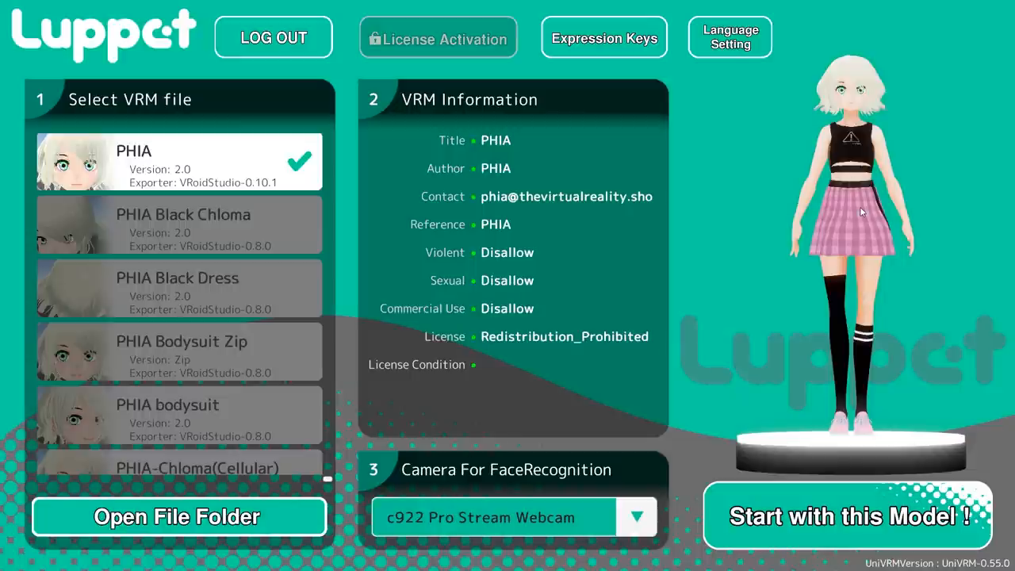
# Step: Show the expression key assignments for Neutral, Angry, Fun, Joy, Sorrow, Surprised and Extra
pyautogui.click(603, 38)
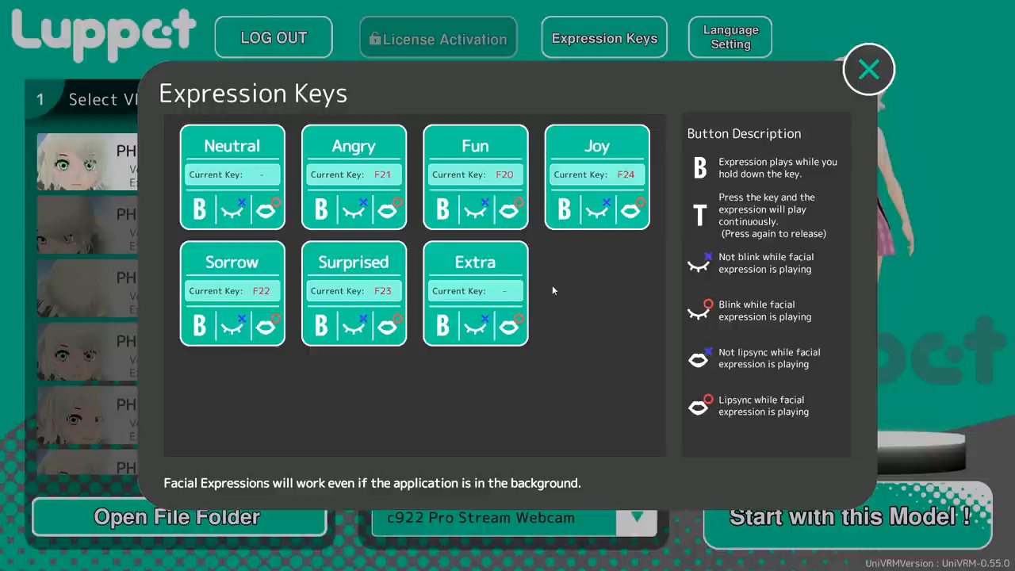
pyautogui.moveTo(413, 306)
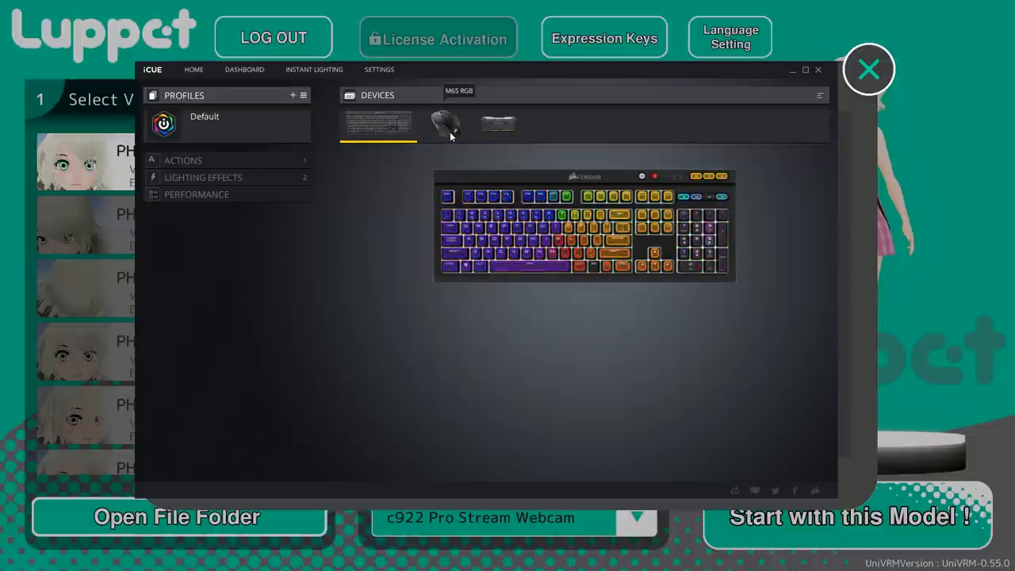
# Step: Review the mouse's Luppet profile remapping buttons to F24 in iCUE, then return to Luppet
pyautogui.click(449, 124)
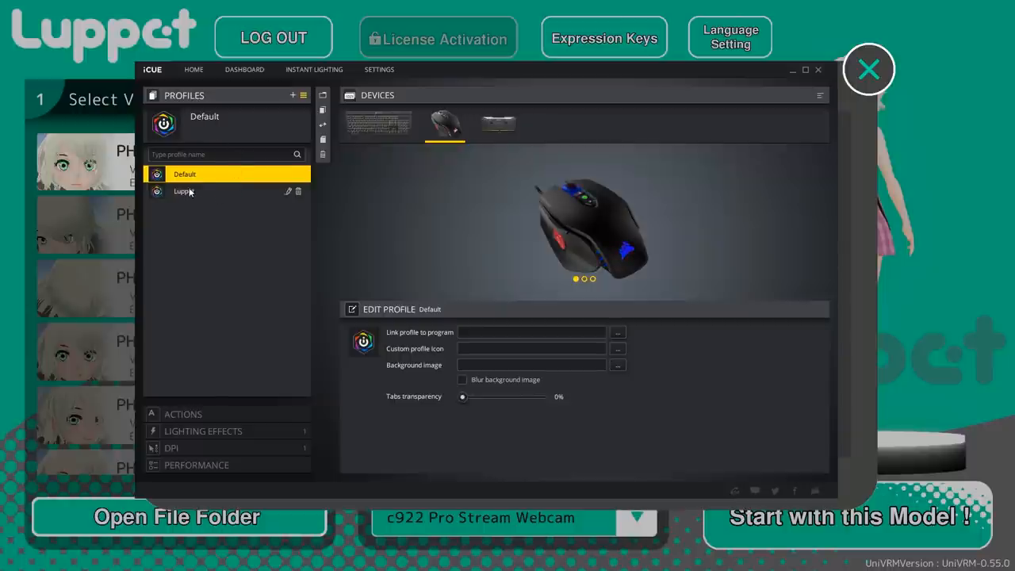
pyautogui.click(184, 190)
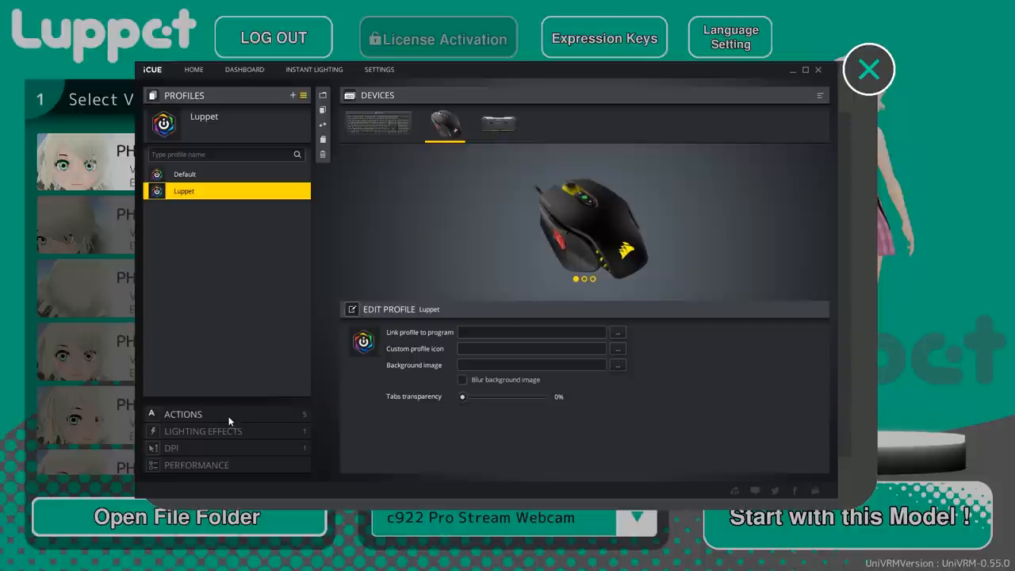
pyautogui.click(183, 414)
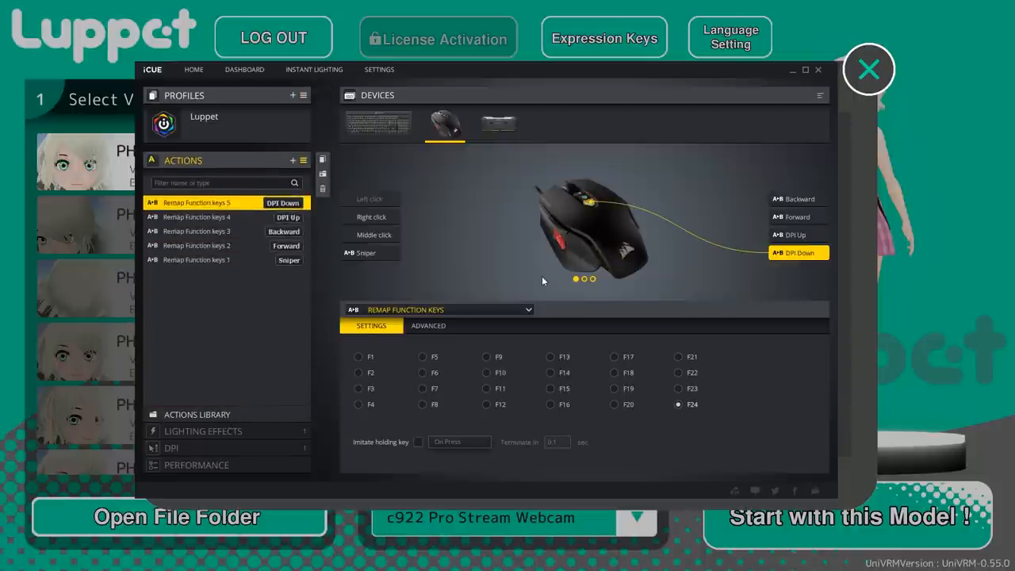
pyautogui.moveTo(565, 213)
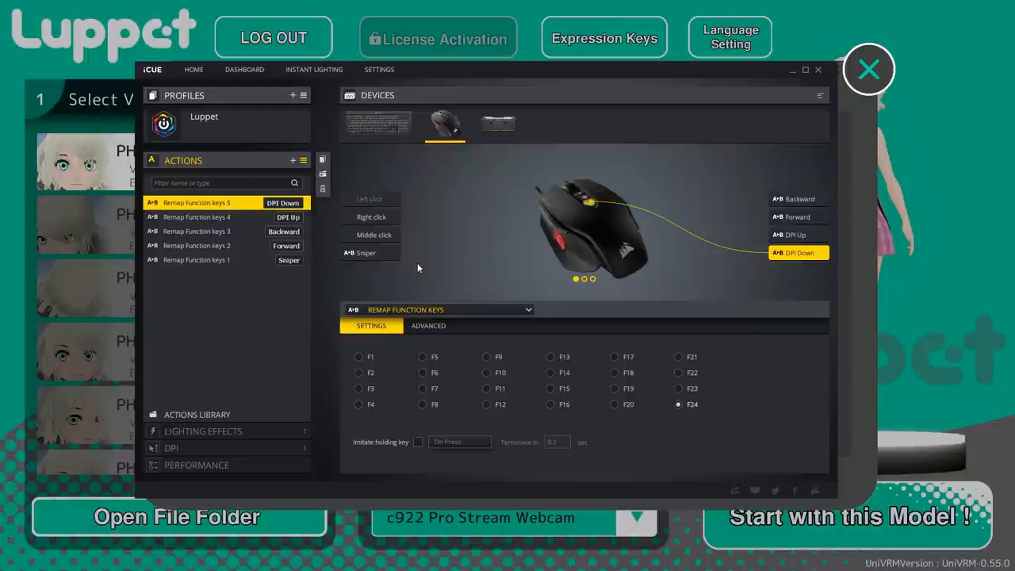
pyautogui.moveTo(221, 204)
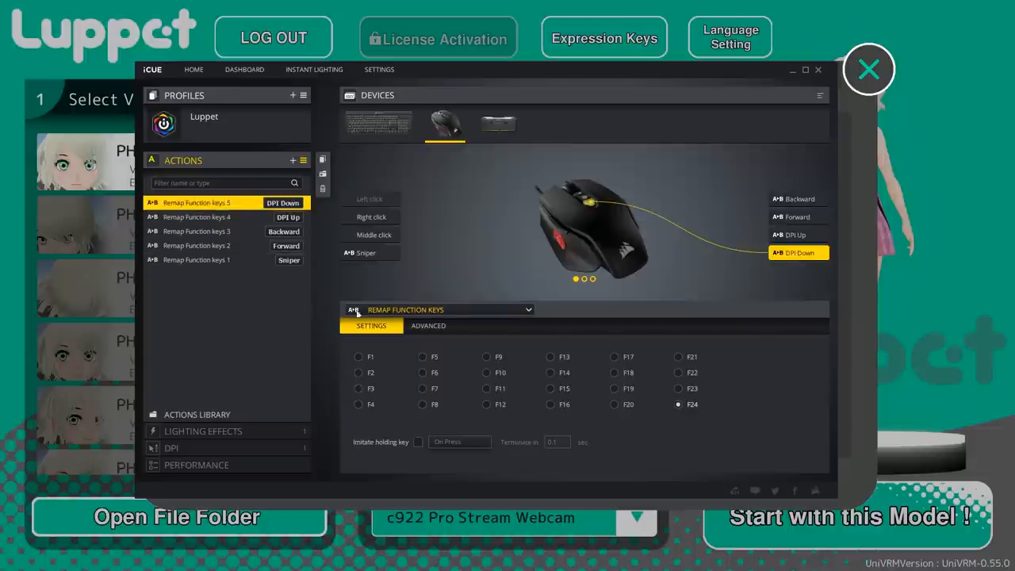
pyautogui.click(604, 37)
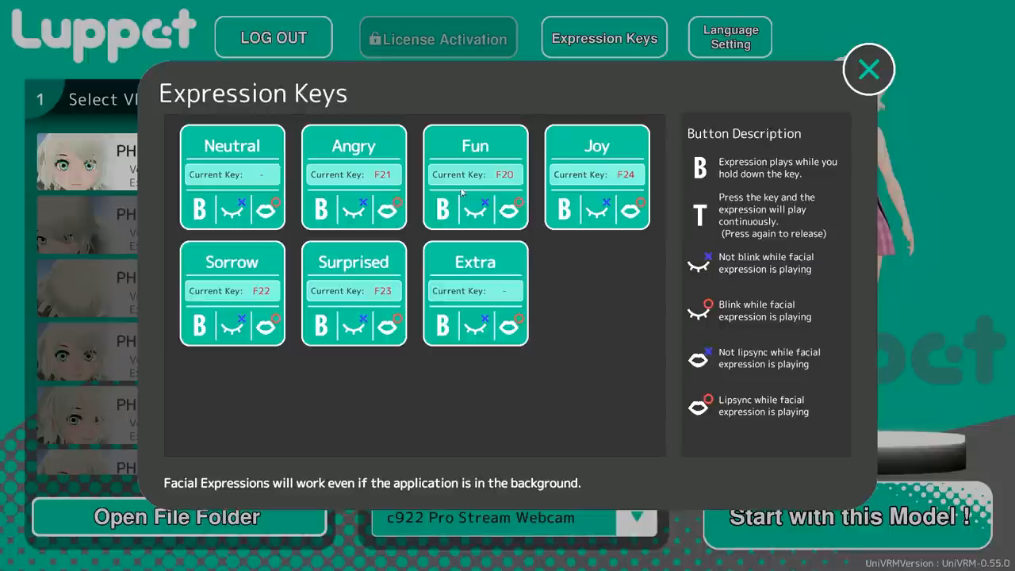
pyautogui.moveTo(870, 70)
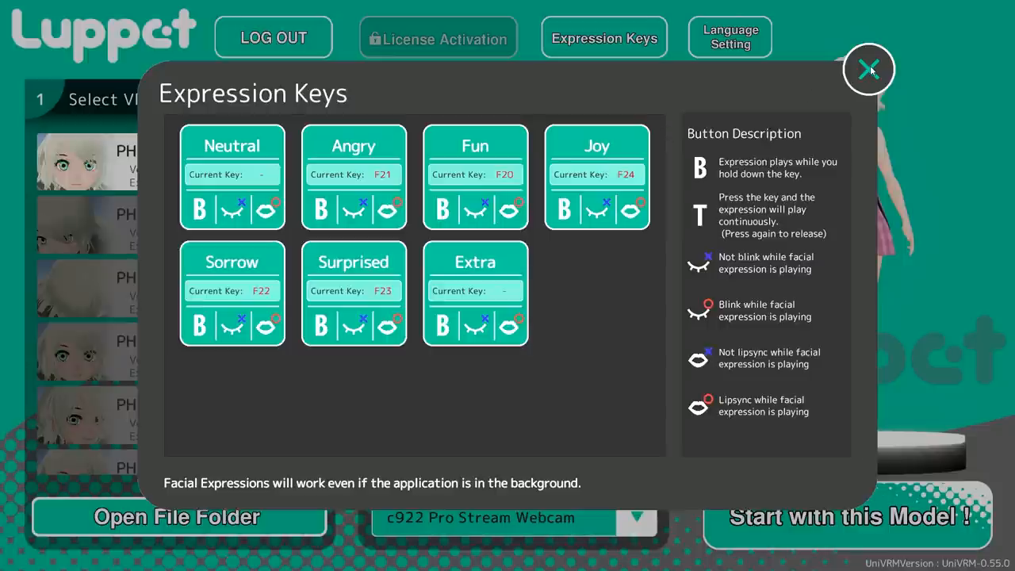
# Step: Close the Expression Keys panel
pyautogui.click(870, 70)
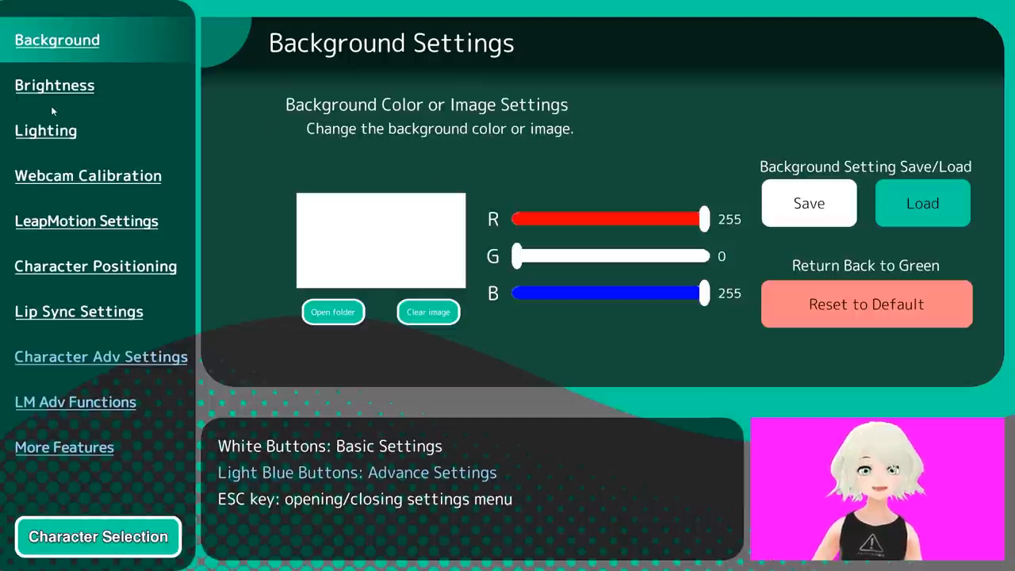
# Step: Set ambient light brightness to 1.00, then move to the lighting direction and colour settings
pyautogui.click(54, 86)
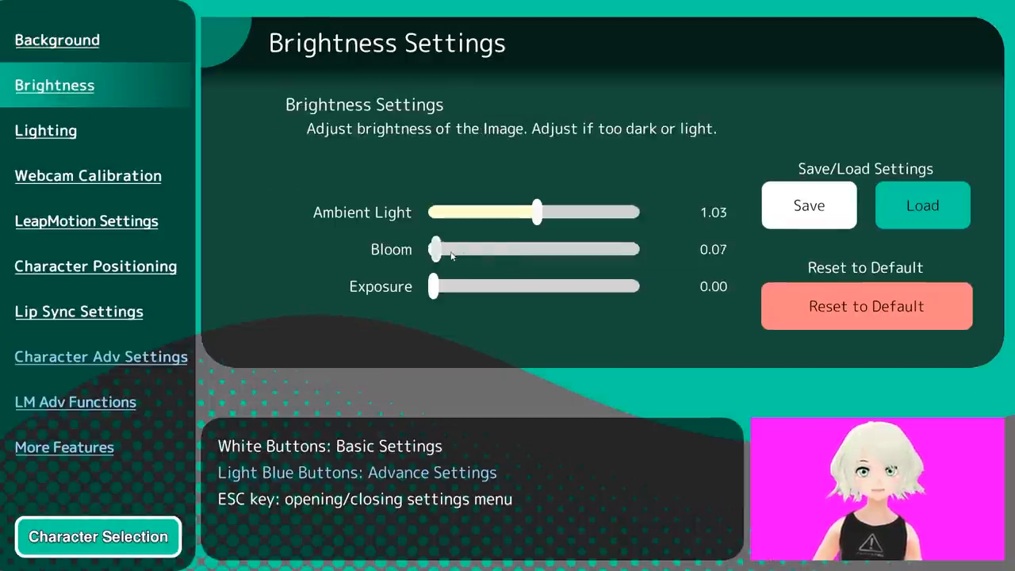
pyautogui.moveTo(538, 213); pyautogui.dragTo(511, 213)
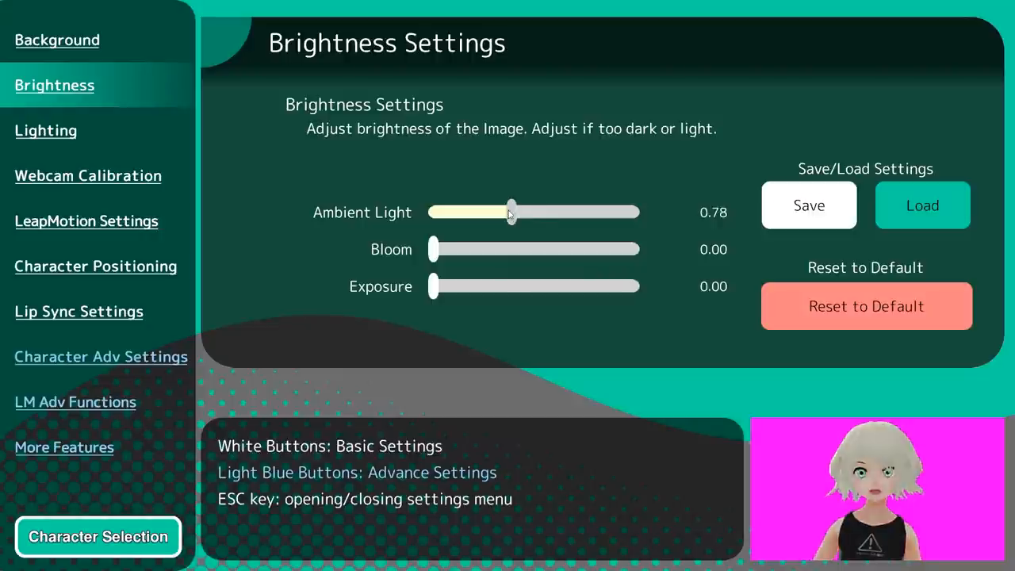
pyautogui.moveTo(511, 212); pyautogui.dragTo(533, 213)
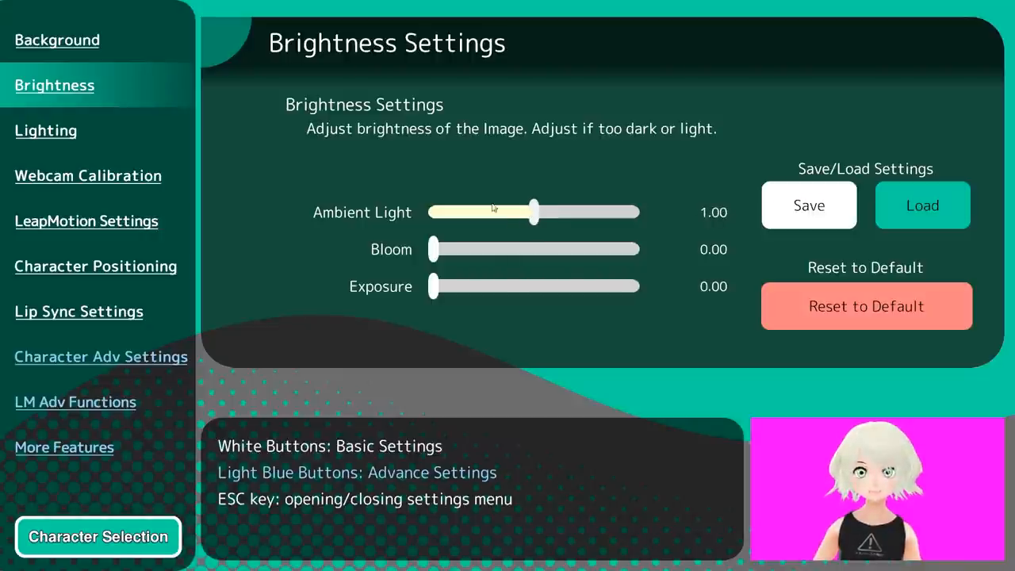
pyautogui.click(45, 130)
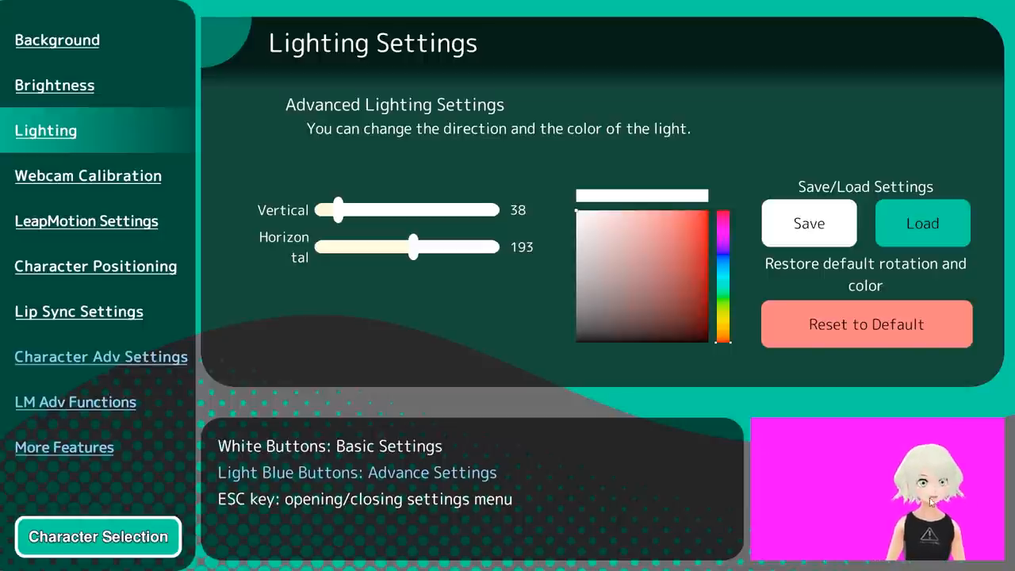
# Step: Set the light direction to vertical 49 and horizontal 218, then move on to webcam calibration
pyautogui.moveTo(333, 209); pyautogui.dragTo(338, 210)
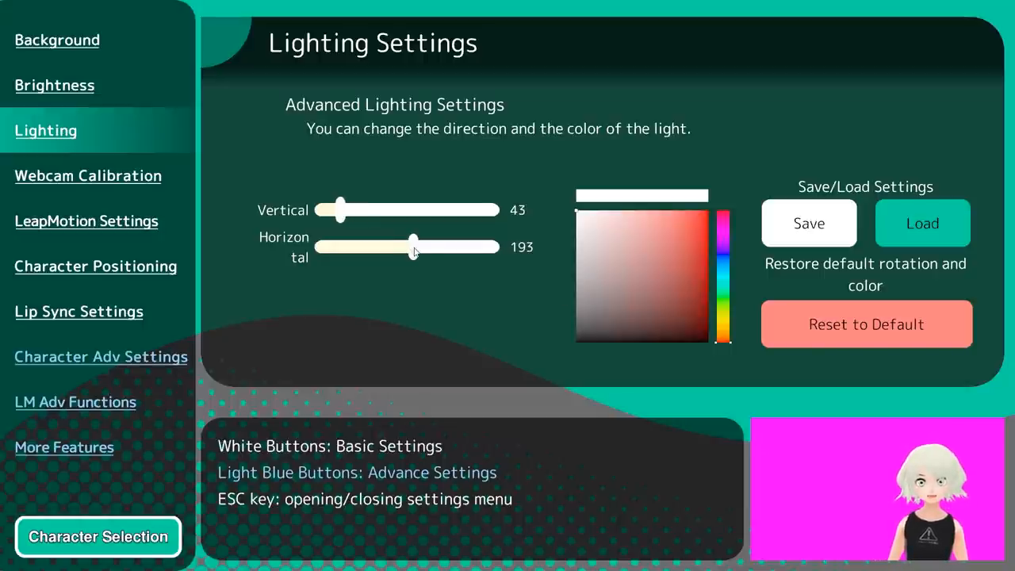
pyautogui.moveTo(413, 246); pyautogui.dragTo(425, 246)
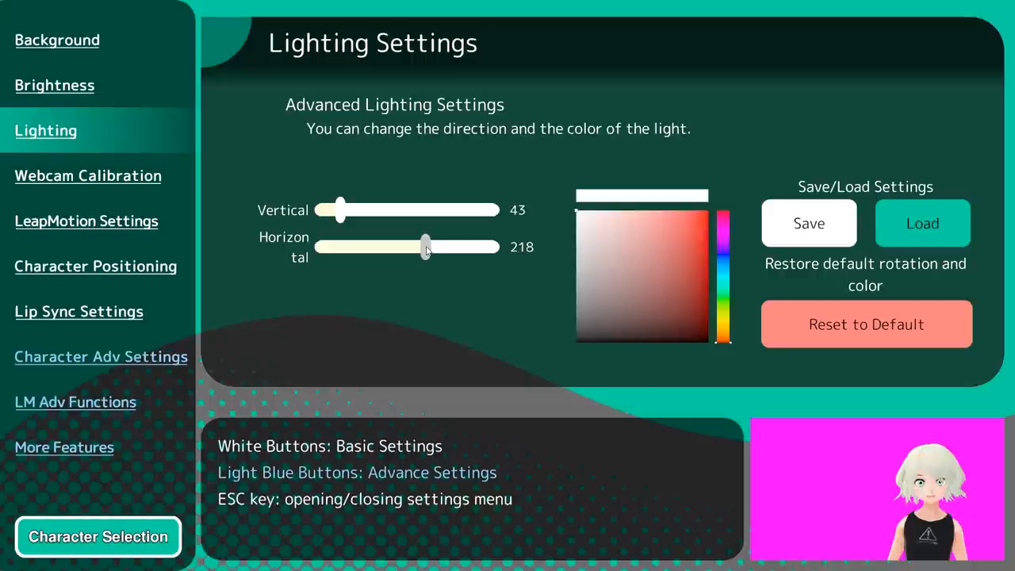
pyautogui.moveTo(340, 210); pyautogui.dragTo(341, 209)
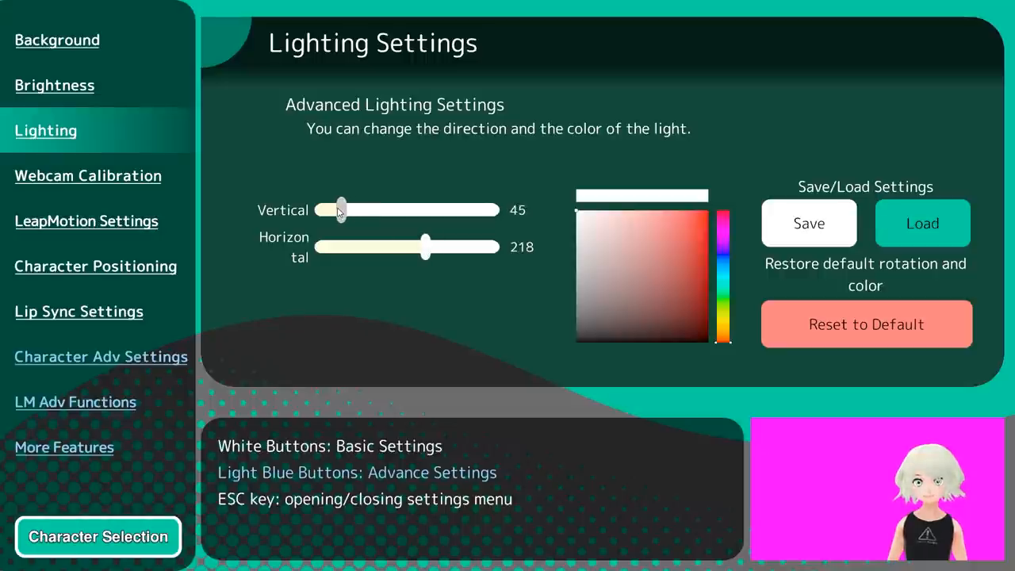
pyautogui.moveTo(339, 209); pyautogui.dragTo(343, 210)
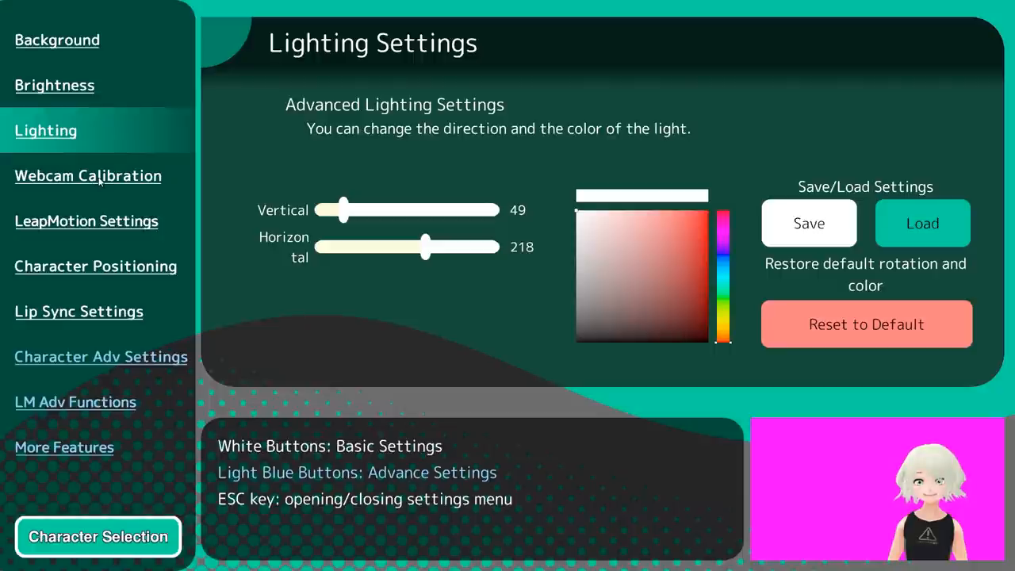
pyautogui.click(89, 174)
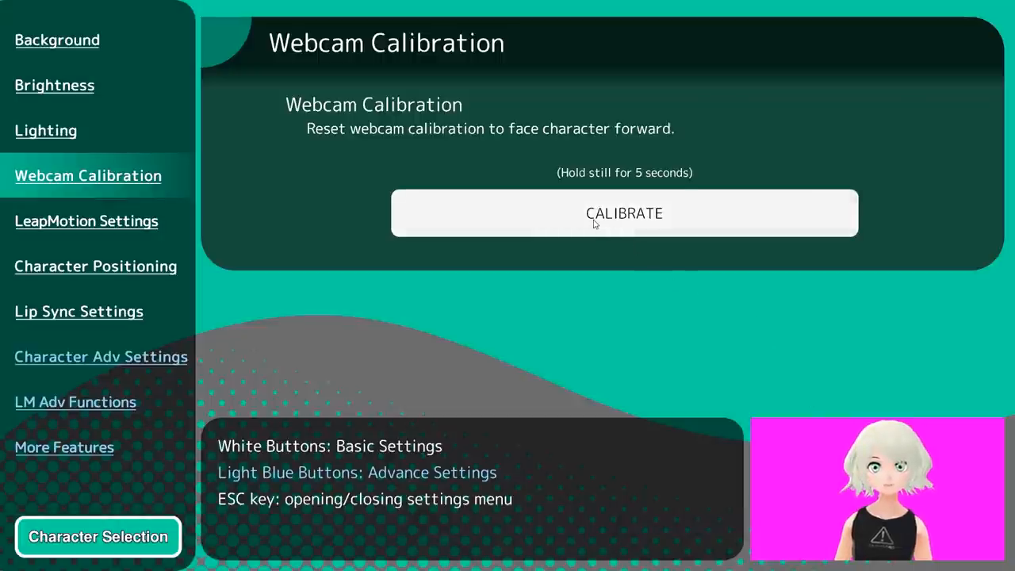
# Step: Calibrate the webcam so the character faces forward, then go to the LeapMotion settings
pyautogui.click(626, 213)
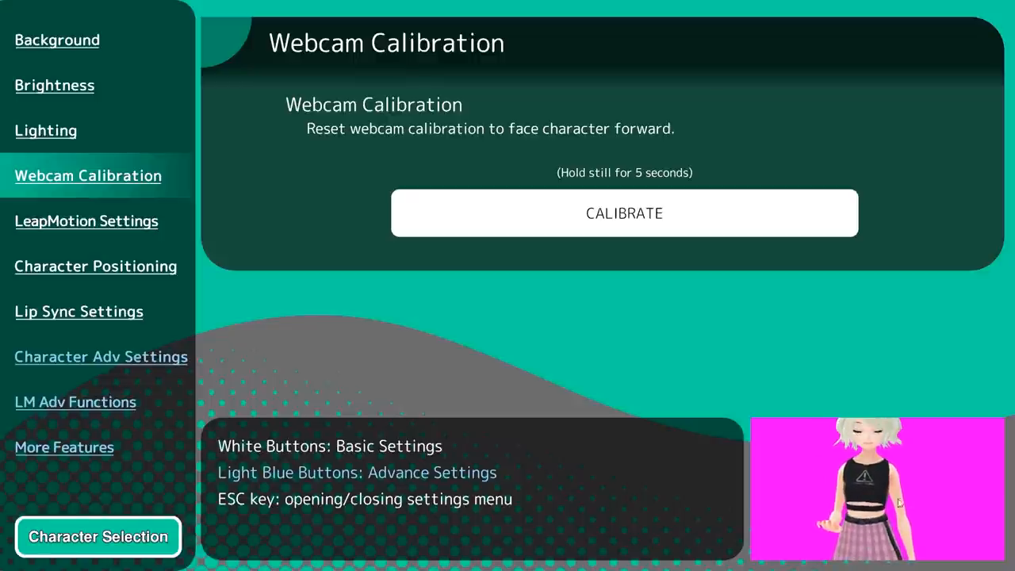
pyautogui.click(86, 221)
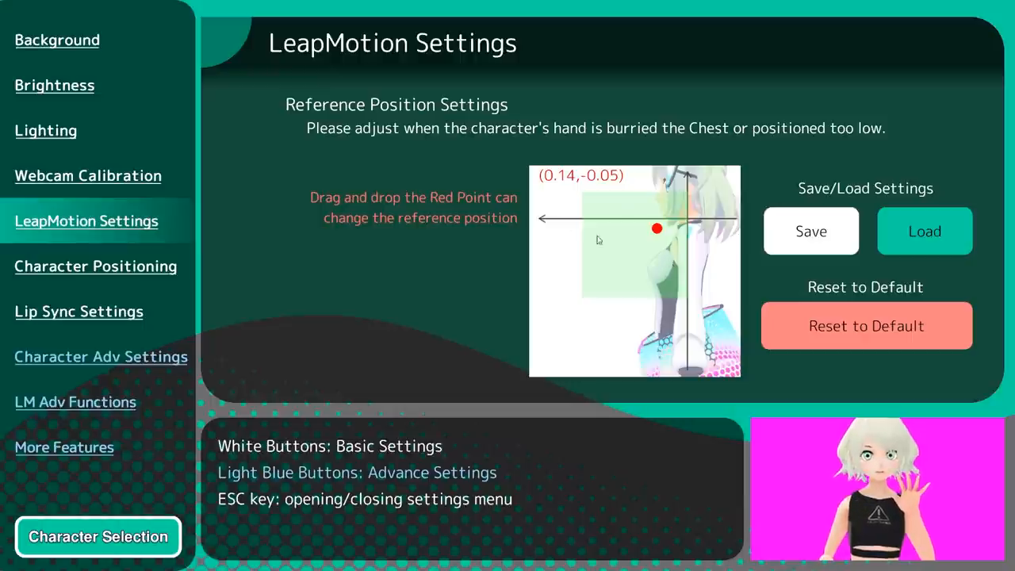
# Step: Place the LeapMotion hand reference point at (0.10, -0.03), then move on to character positioning
pyautogui.moveTo(657, 229); pyautogui.dragTo(647, 198)
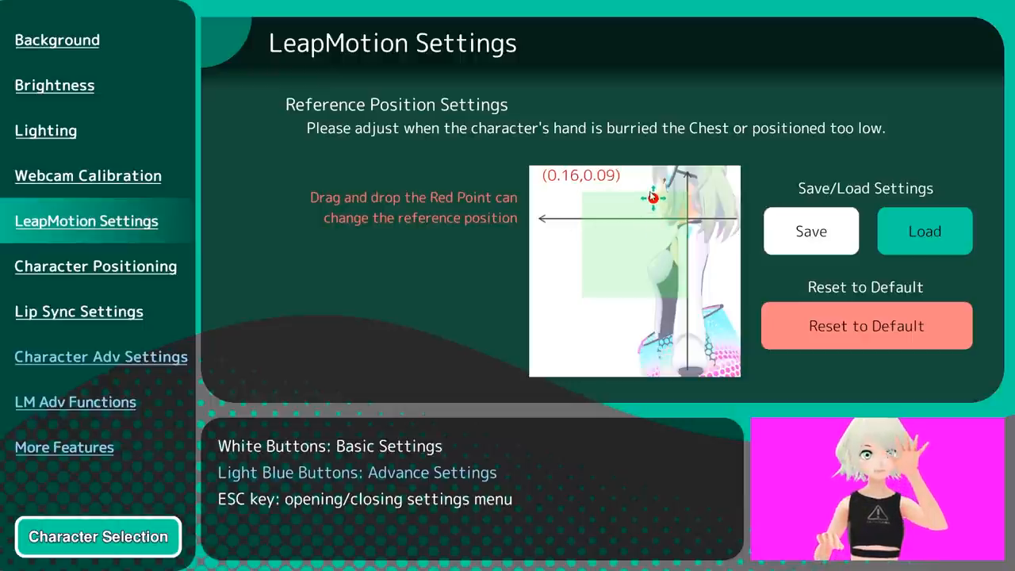
pyautogui.moveTo(649, 196); pyautogui.dragTo(676, 232)
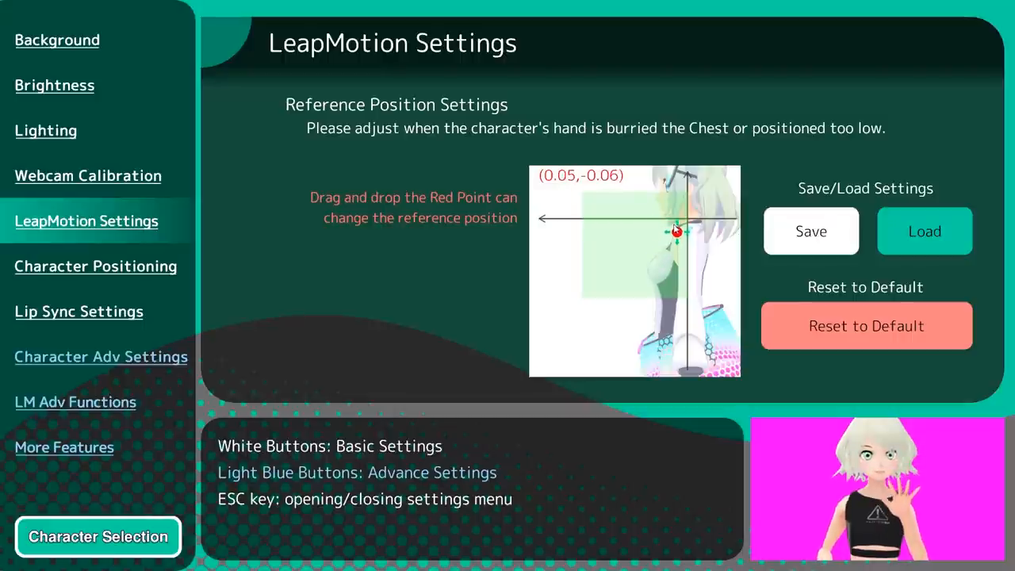
pyautogui.moveTo(676, 231); pyautogui.dragTo(649, 206)
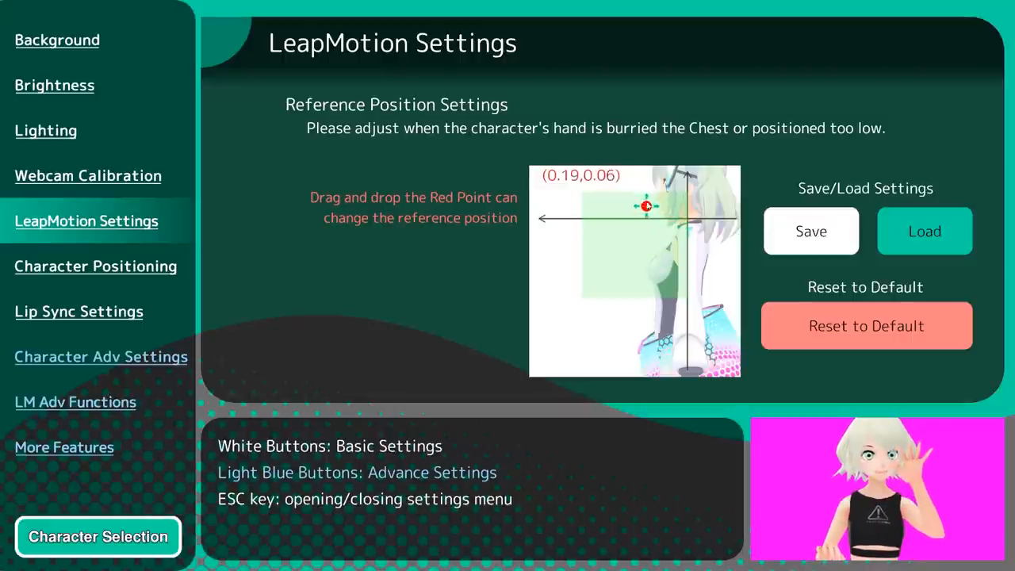
pyautogui.moveTo(647, 206); pyautogui.dragTo(676, 236)
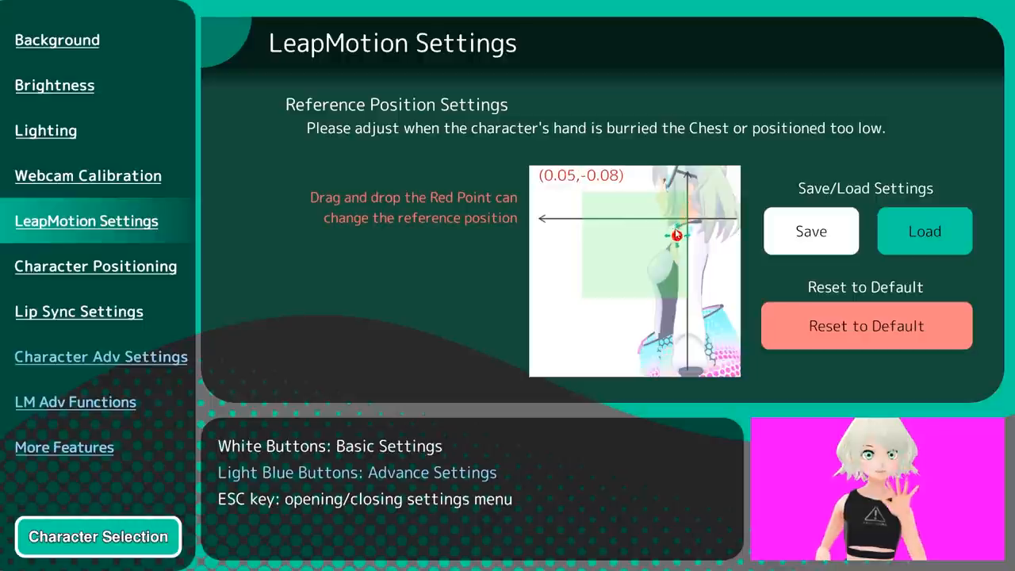
pyautogui.moveTo(678, 235); pyautogui.dragTo(666, 222)
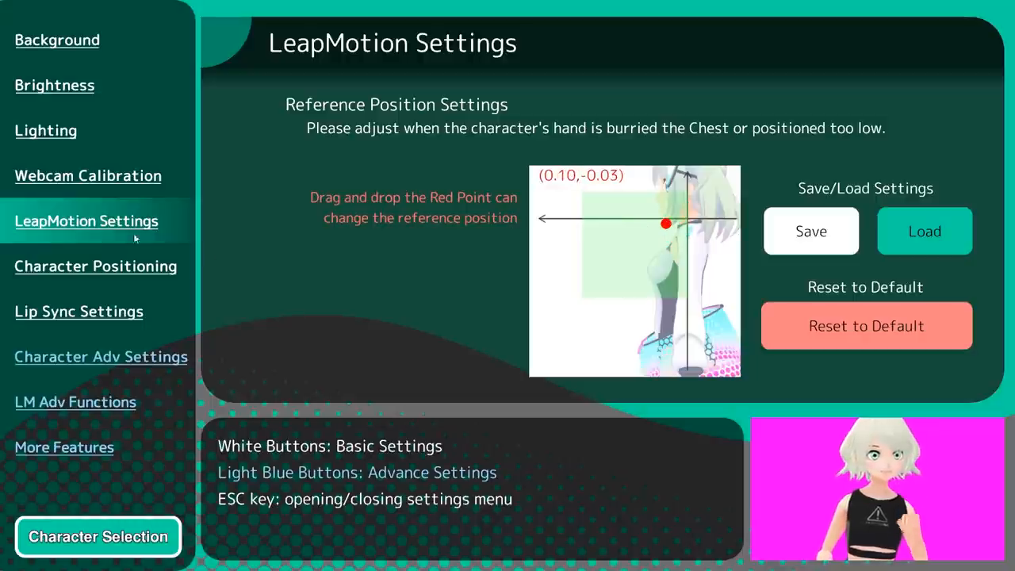
pyautogui.click(95, 267)
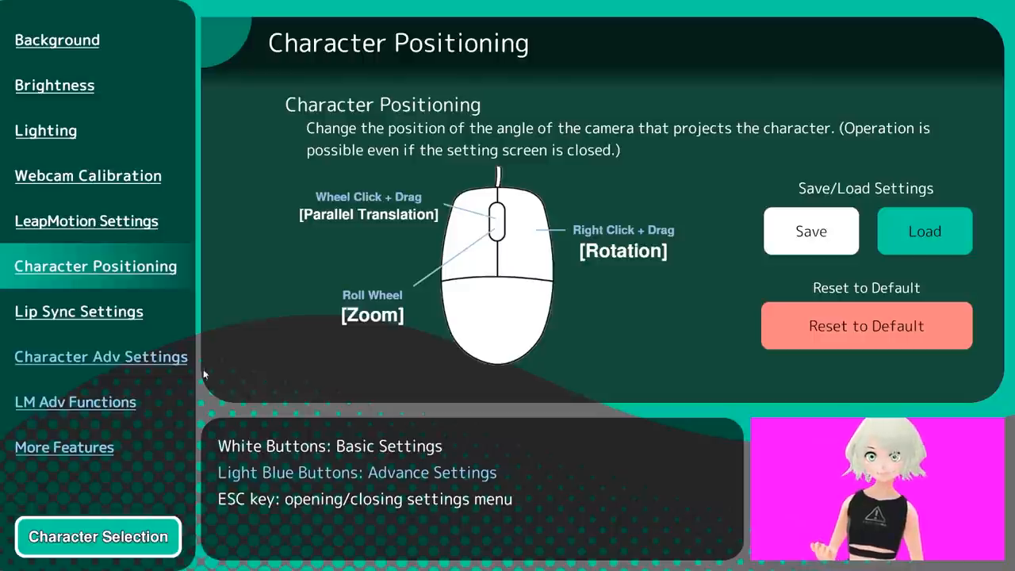
# Step: Glance at the lip sync settings, then show the character advanced settings with shoulder correction 0.136
pyautogui.click(80, 311)
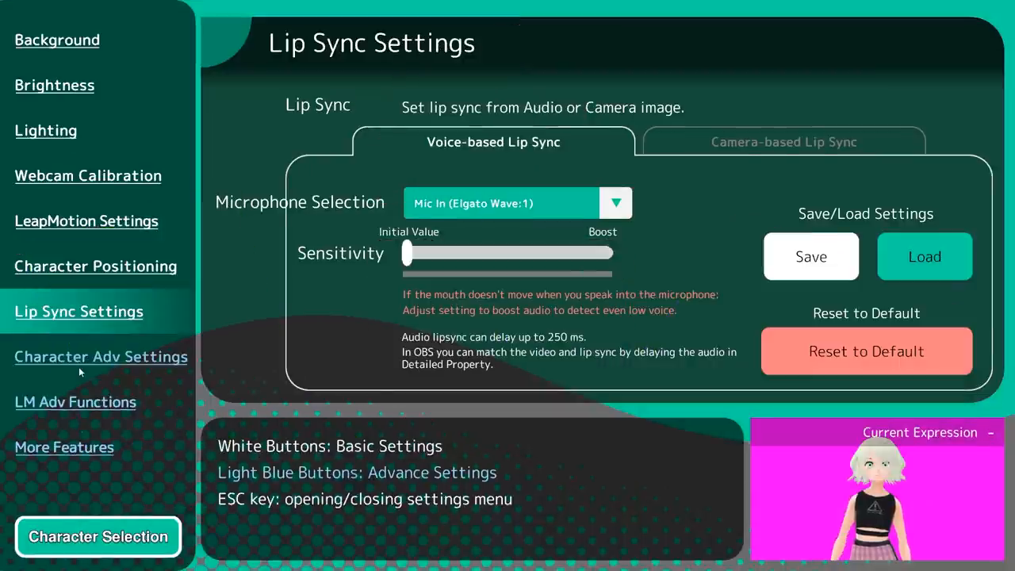
pyautogui.click(101, 357)
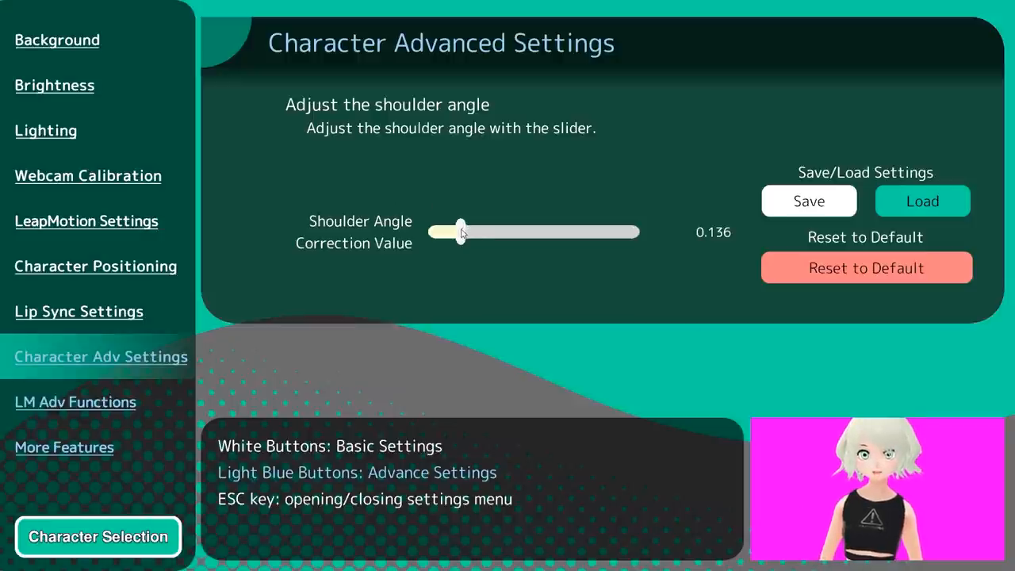
# Step: Set the shoulder angle correction value to 0.487, then move on to the LeapMotion advanced settings
pyautogui.moveTo(460, 231); pyautogui.dragTo(432, 232)
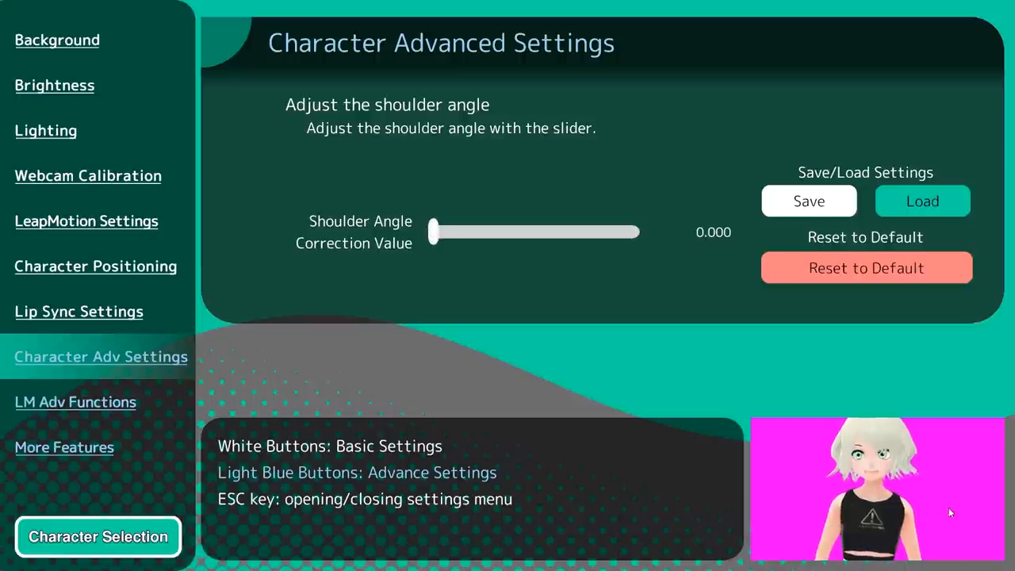
pyautogui.moveTo(431, 232); pyautogui.dragTo(504, 232)
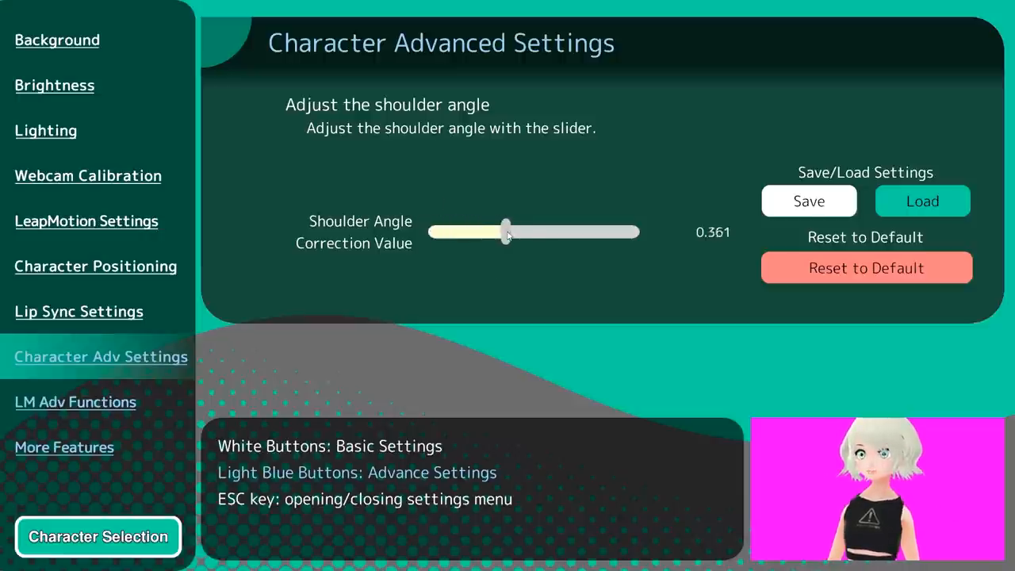
pyautogui.moveTo(506, 232); pyautogui.dragTo(533, 232)
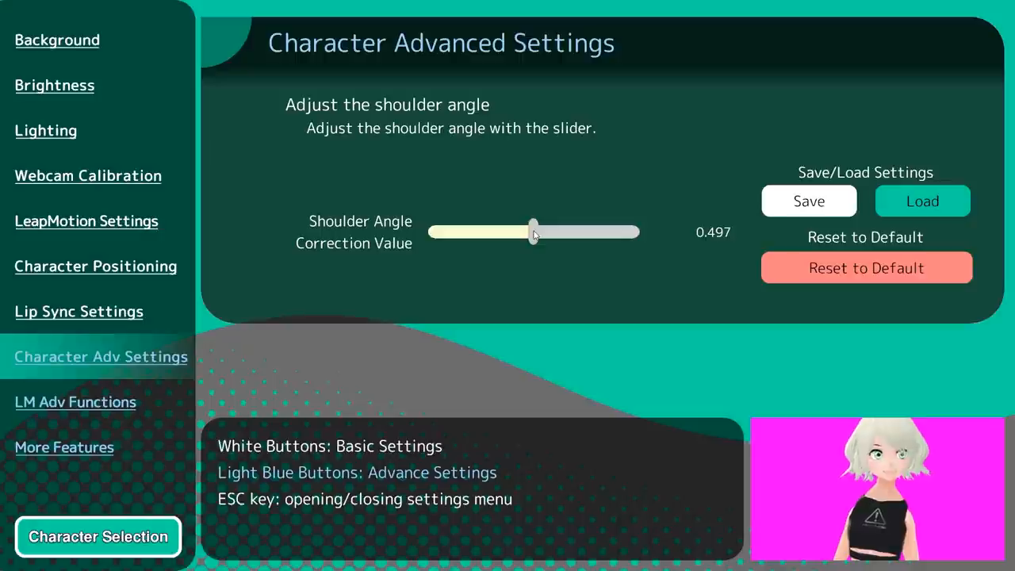
pyautogui.moveTo(533, 231); pyautogui.dragTo(530, 232)
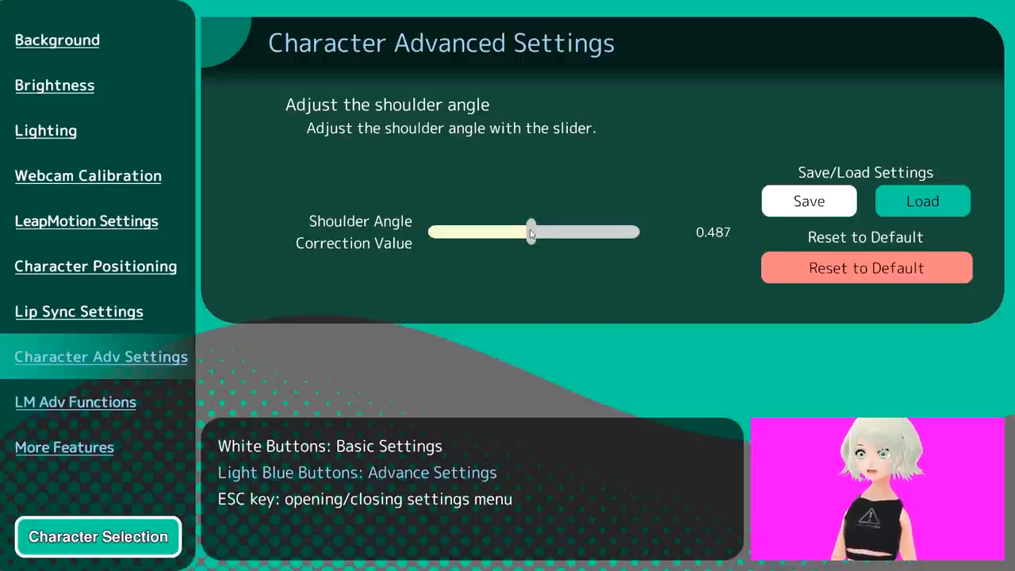
pyautogui.click(76, 403)
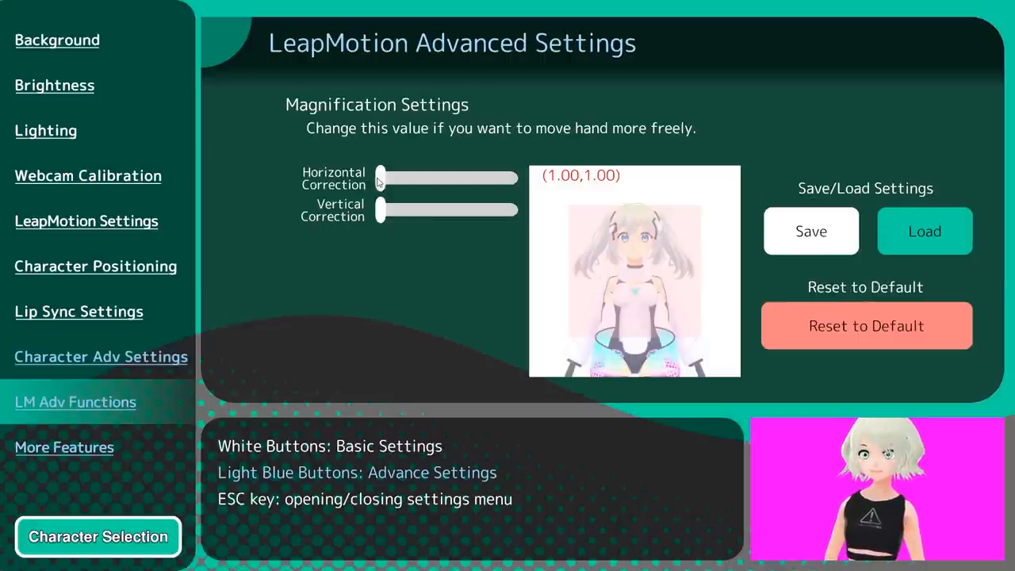
# Step: Set LeapMotion hand magnification to 1.19 horizontal and 1.20 vertical, then go to More Features
pyautogui.moveTo(382, 178); pyautogui.dragTo(444, 178)
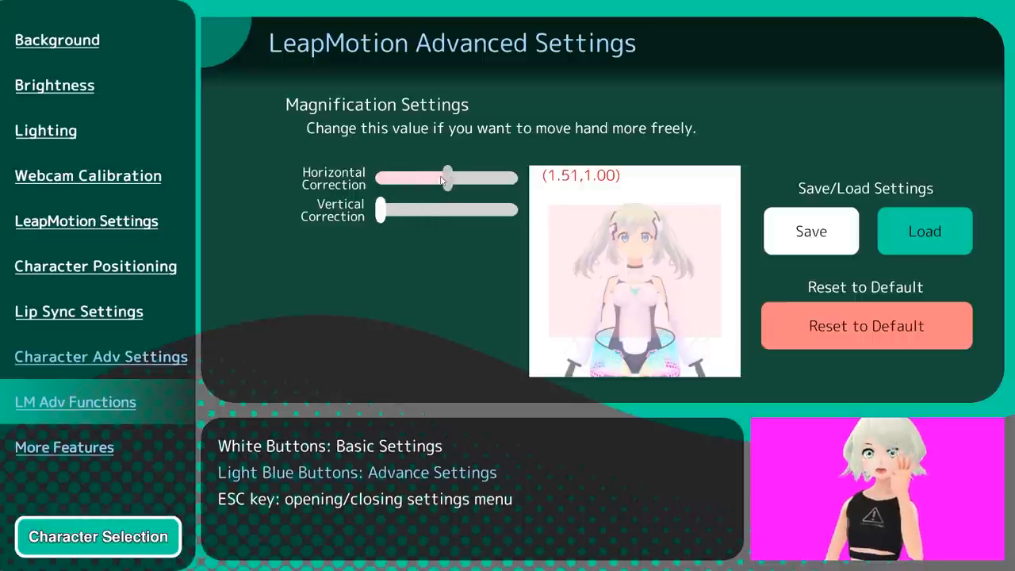
pyautogui.moveTo(446, 178); pyautogui.dragTo(405, 178)
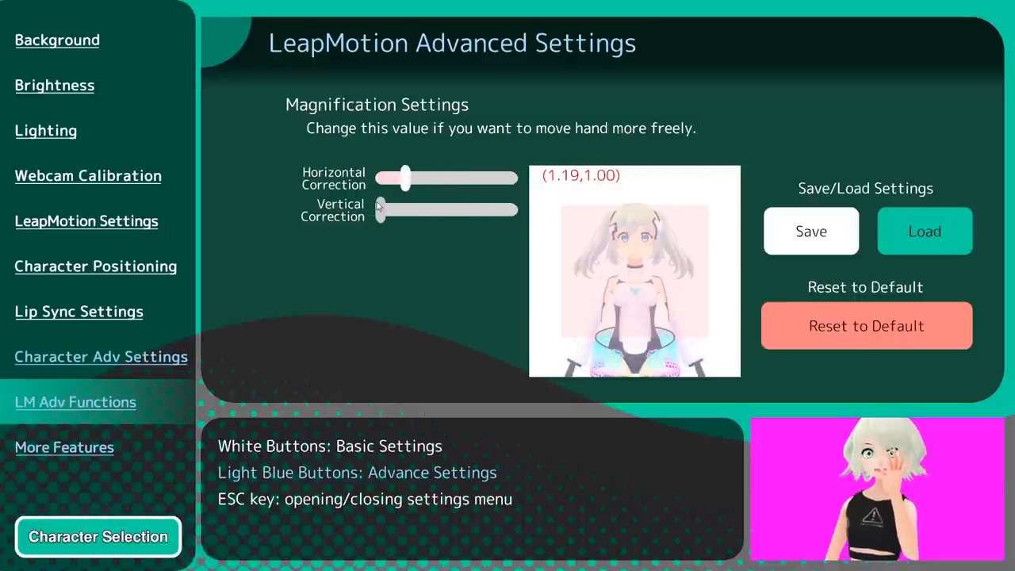
pyautogui.moveTo(381, 210); pyautogui.dragTo(406, 210)
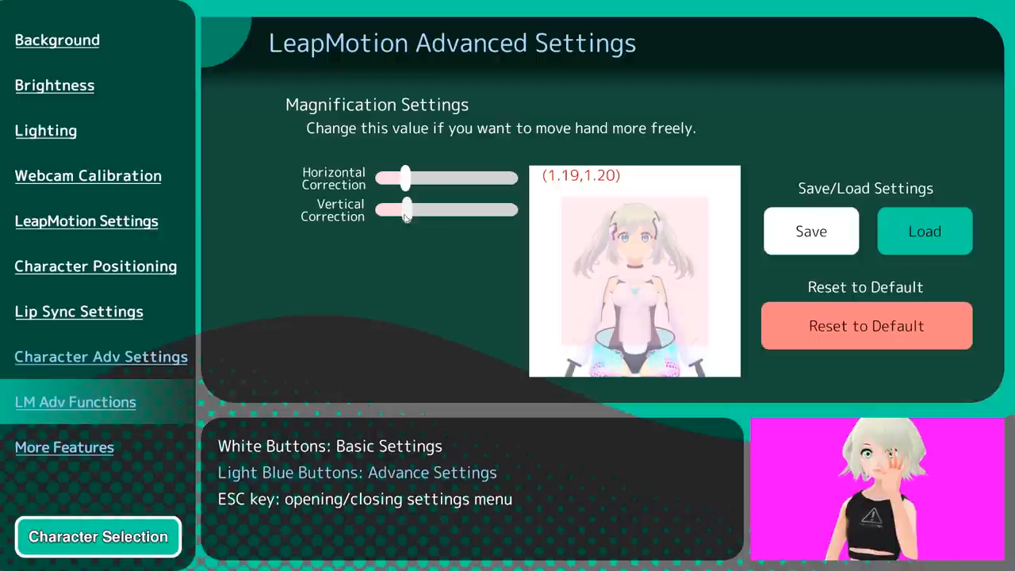
pyautogui.click(63, 447)
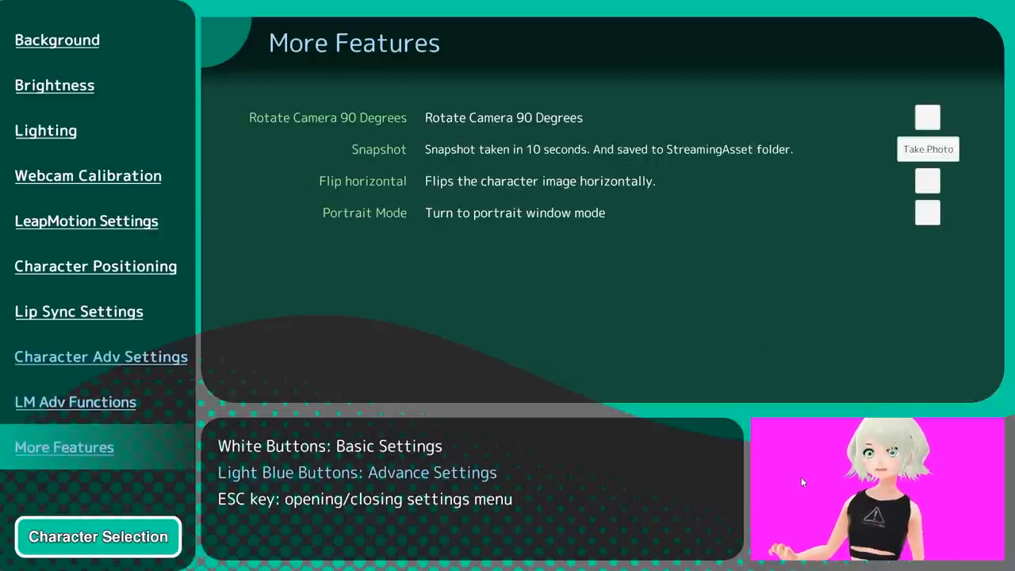